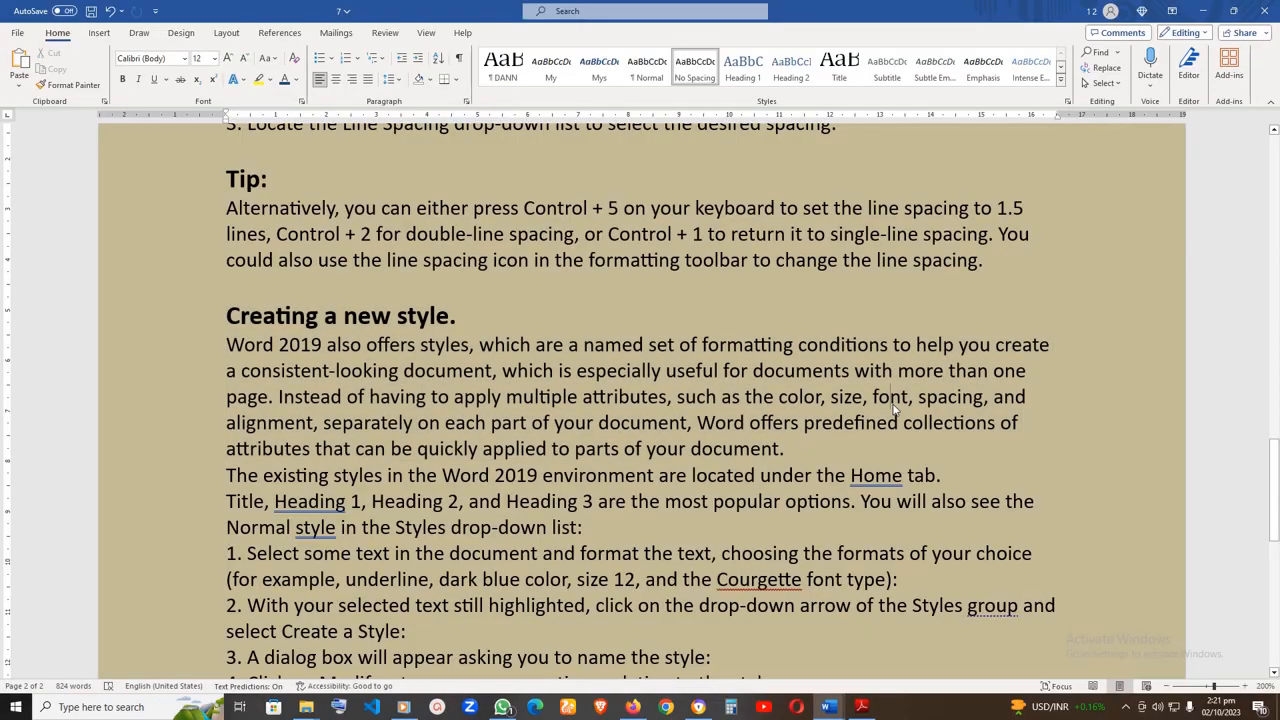
Step: Scroll to the Creating a new style section and add a blank line before step 1
scroll("down", 3)
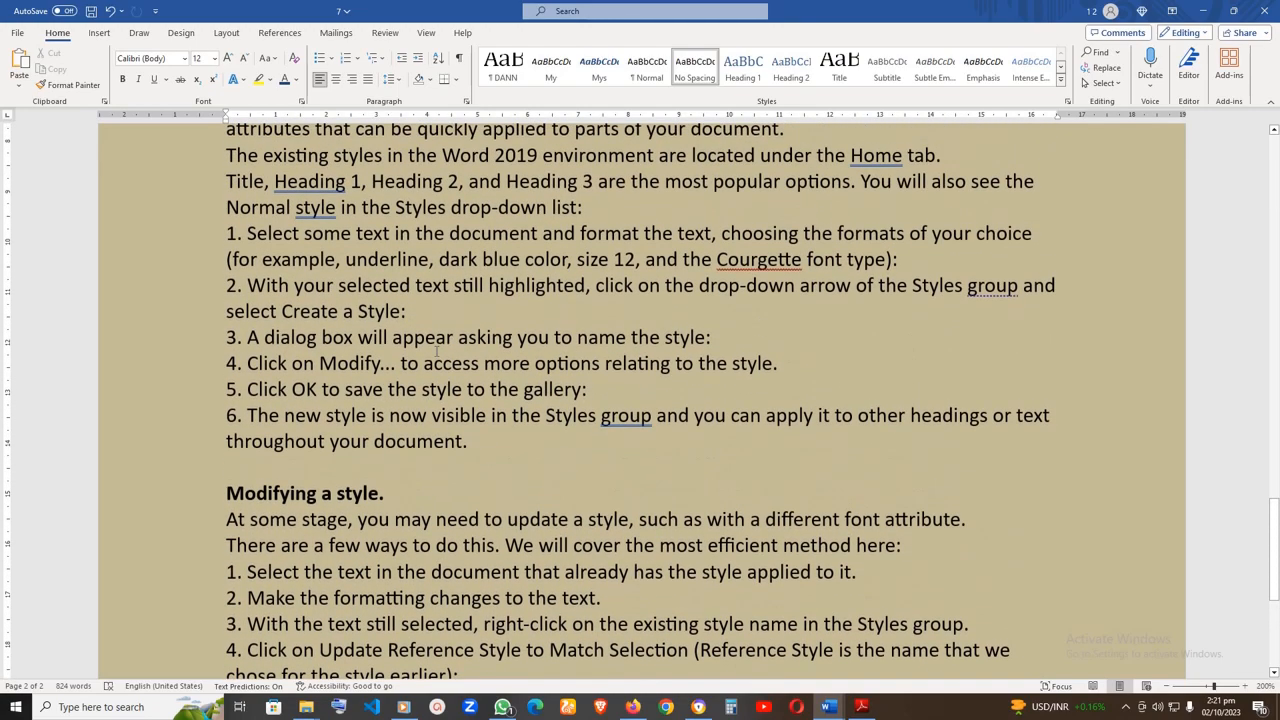
scroll("down", 3)
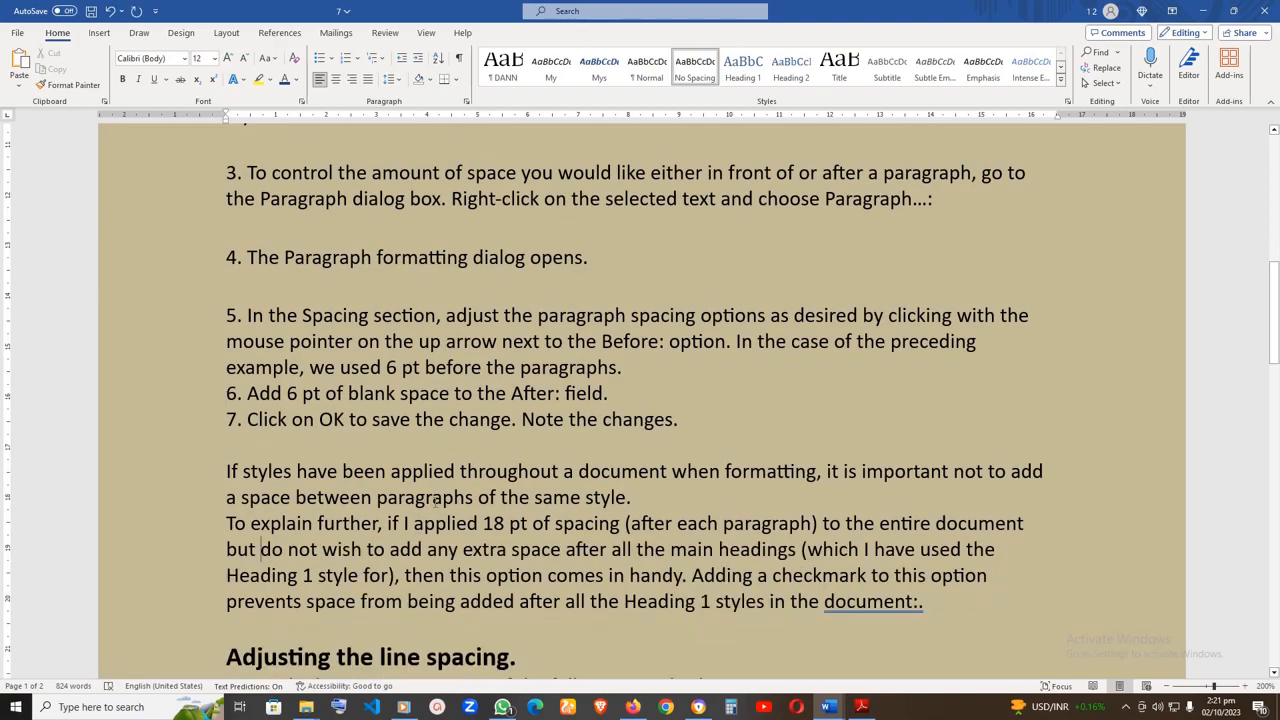
scroll("down", 3)
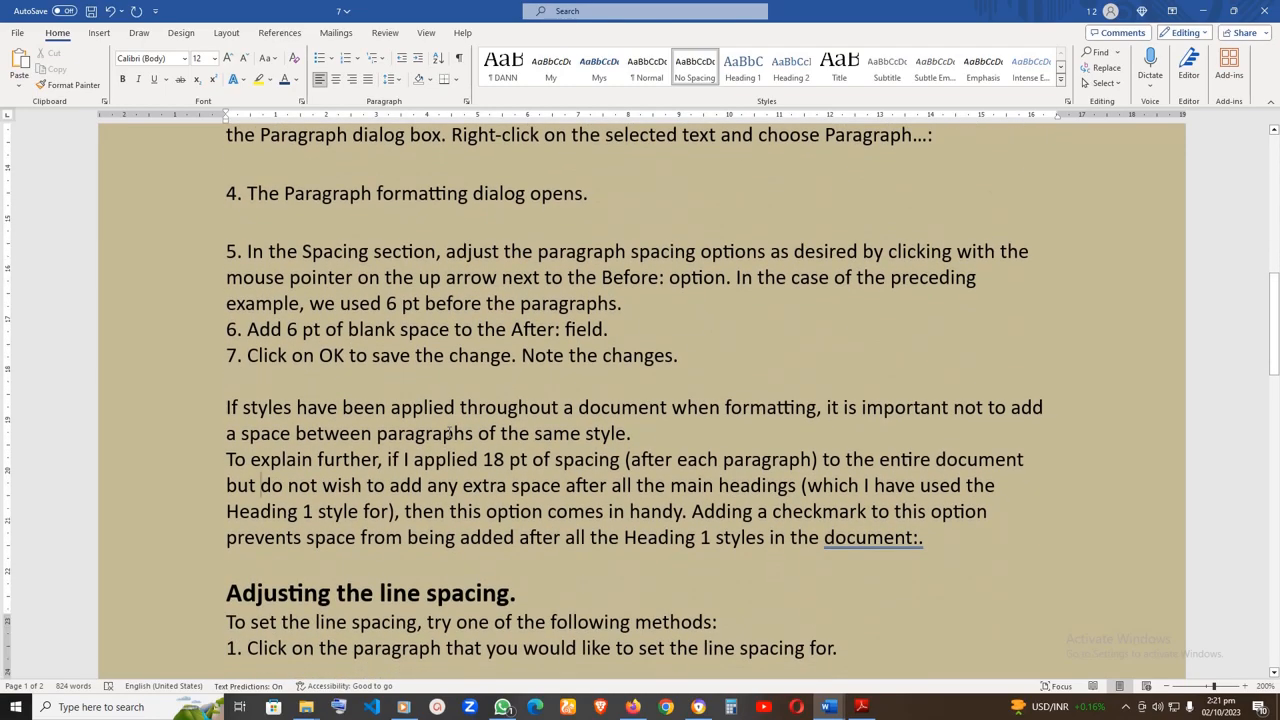
scroll("down", 3)
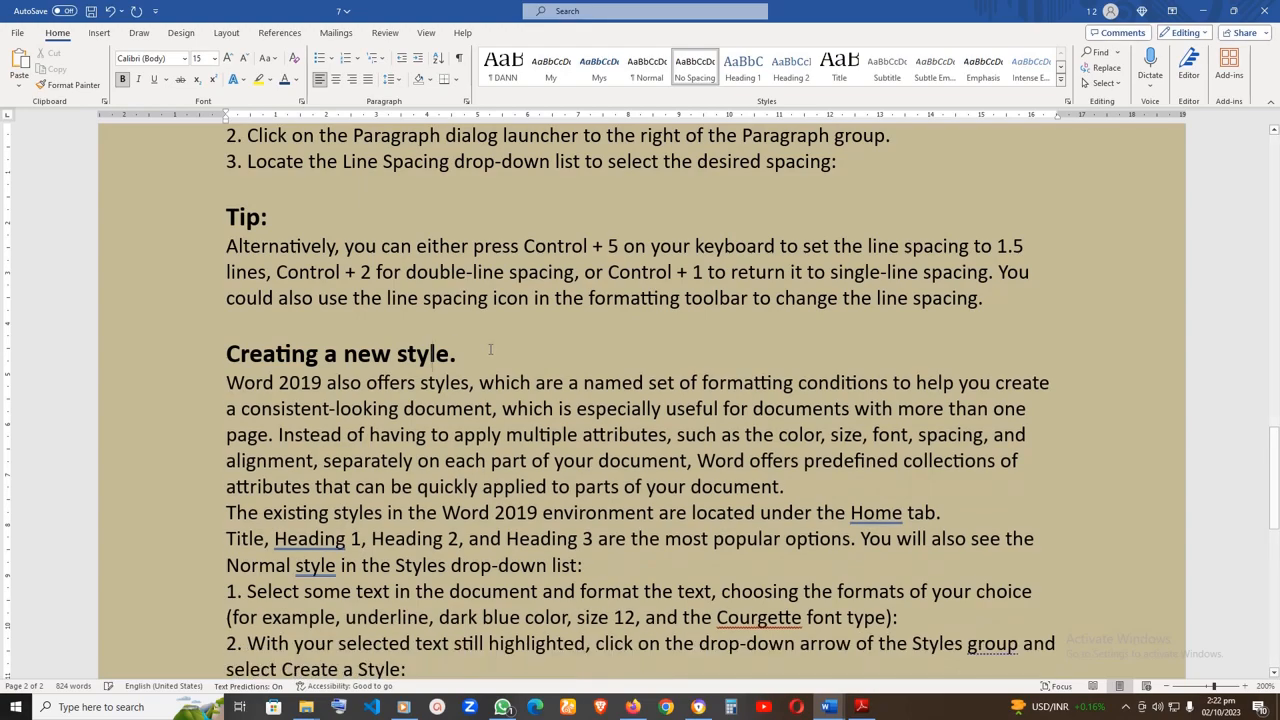
scroll("down", 3)
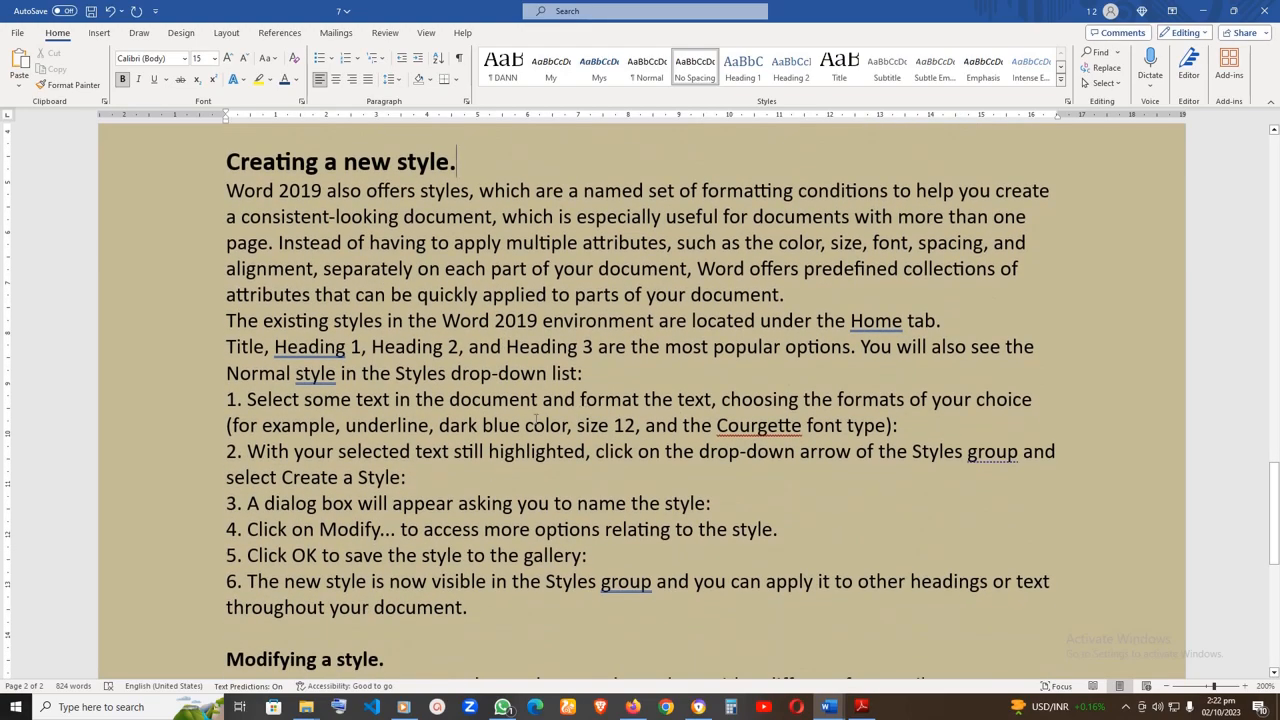
key("enter")
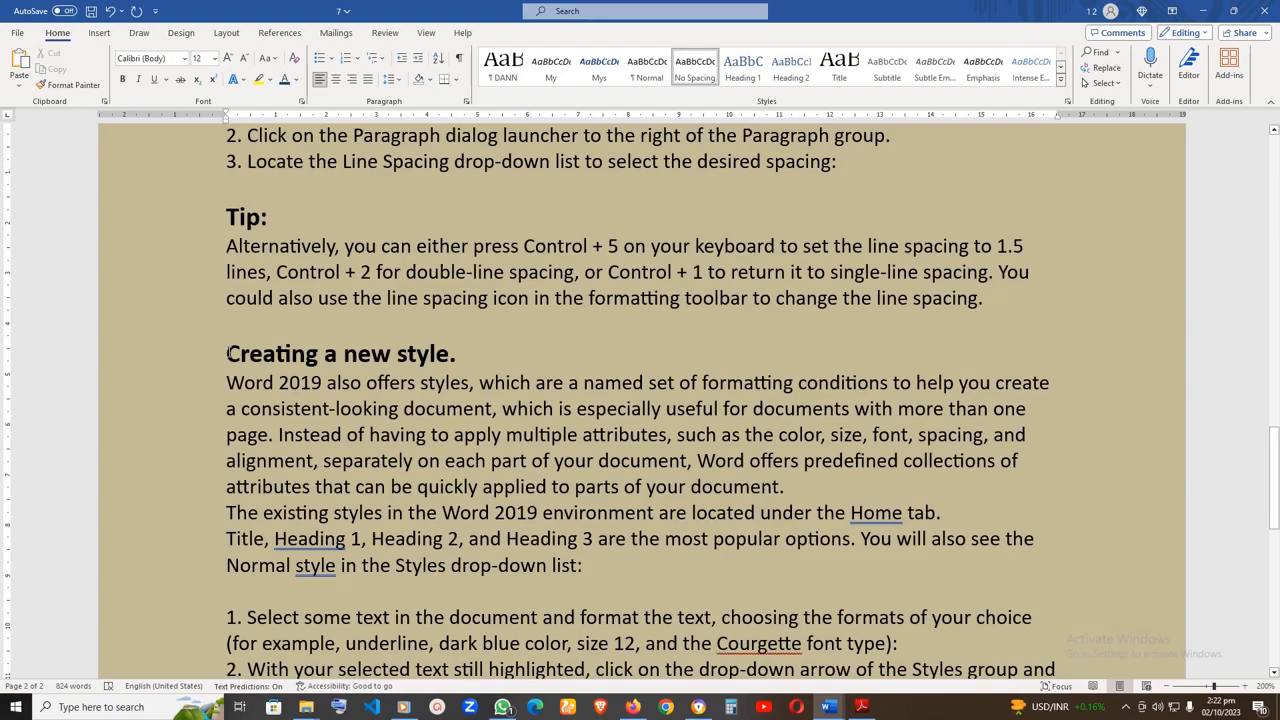
Step: Select from the Creating a new style heading through the end of the Normal style paragraph
left_click_drag(227, 353, 580, 540)
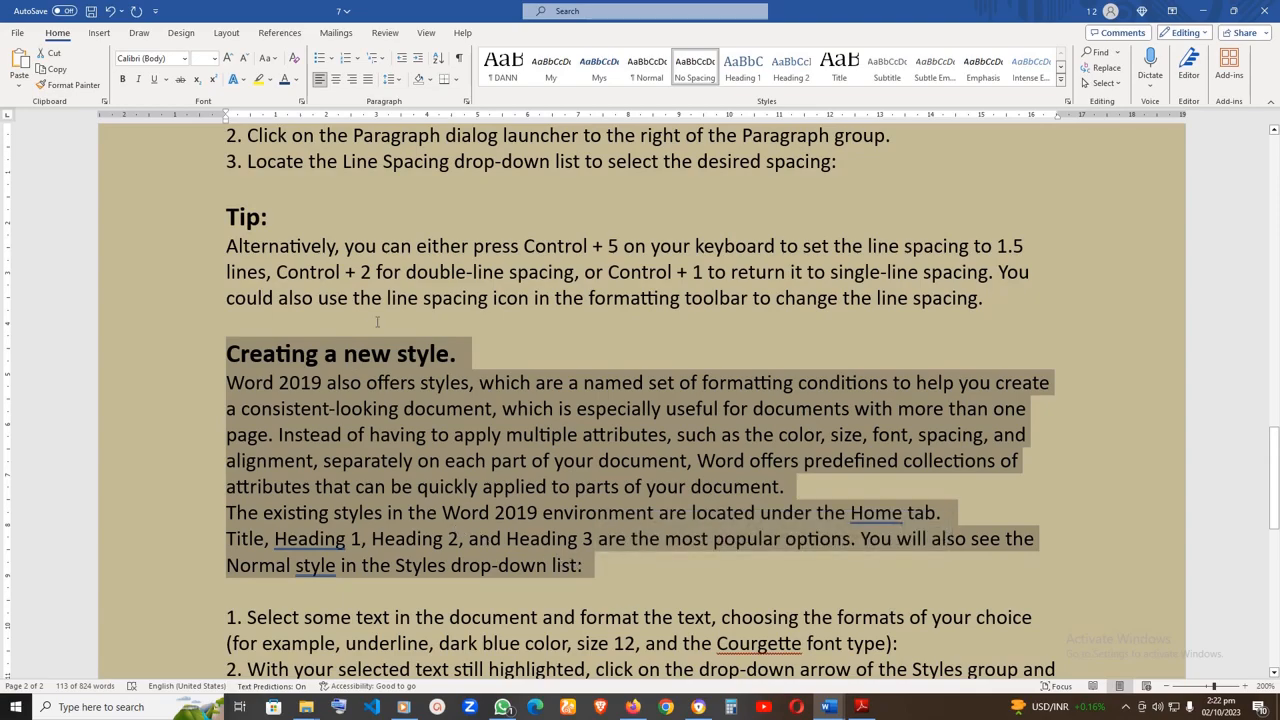
mouse_move(398, 94)
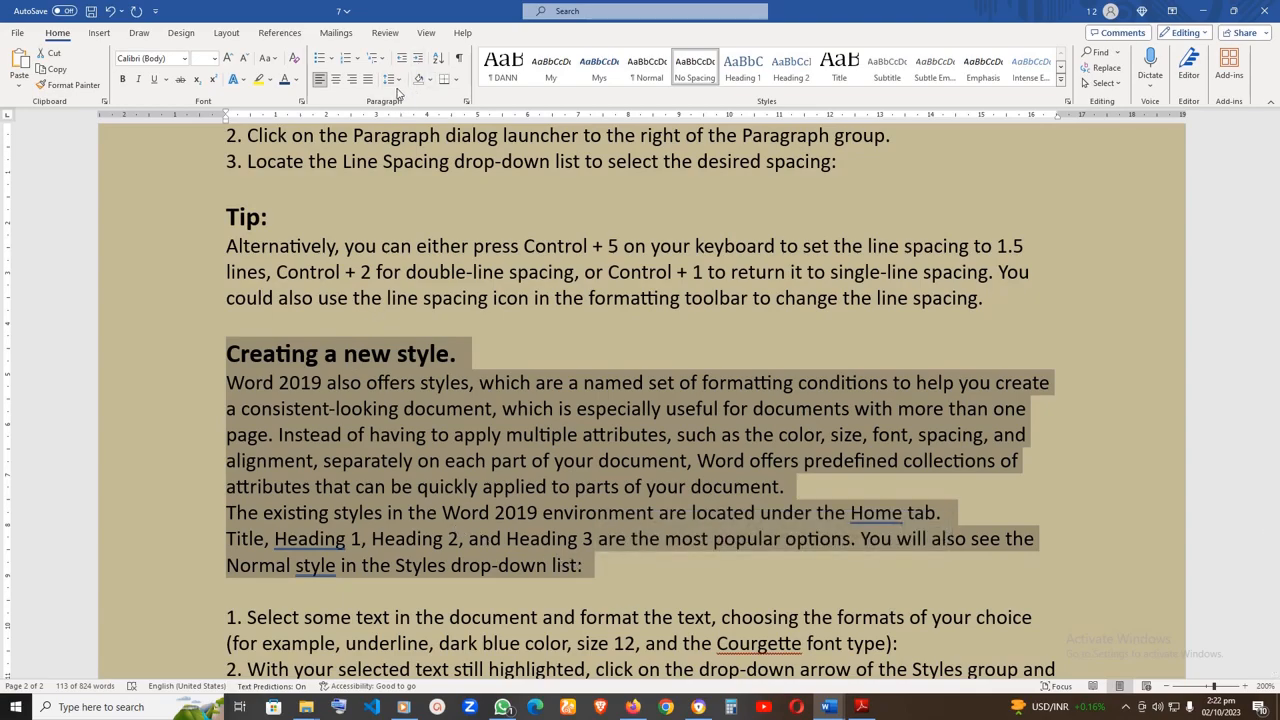
mouse_move(385, 79)
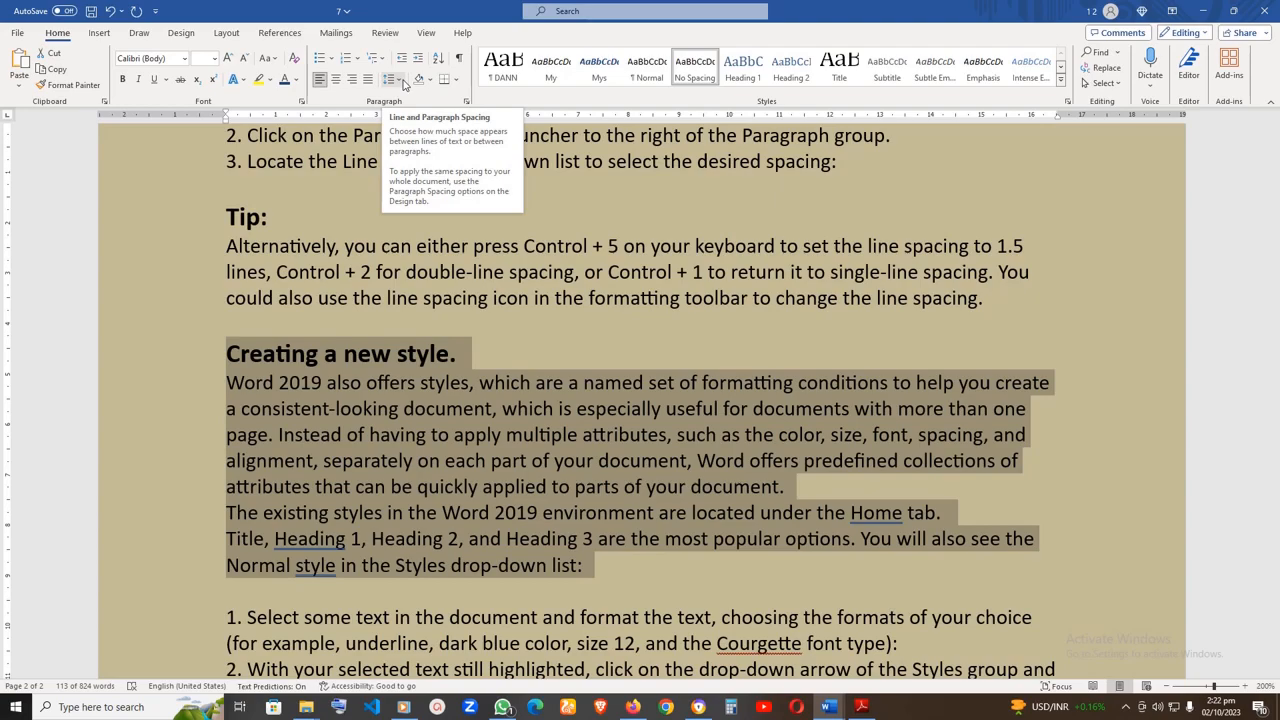
left_click(389, 79)
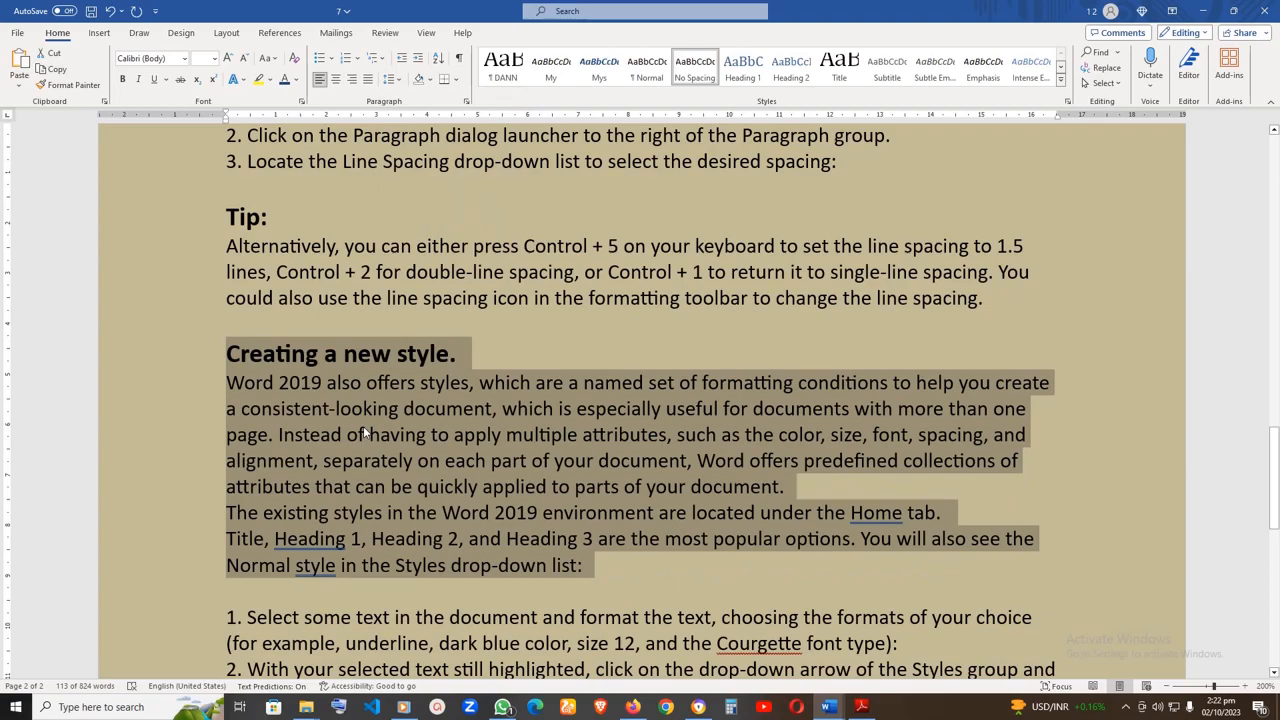
Step: Set 6 pt paragraph spacing before and after on the selected heading and paragraphs
right_click(367, 432)
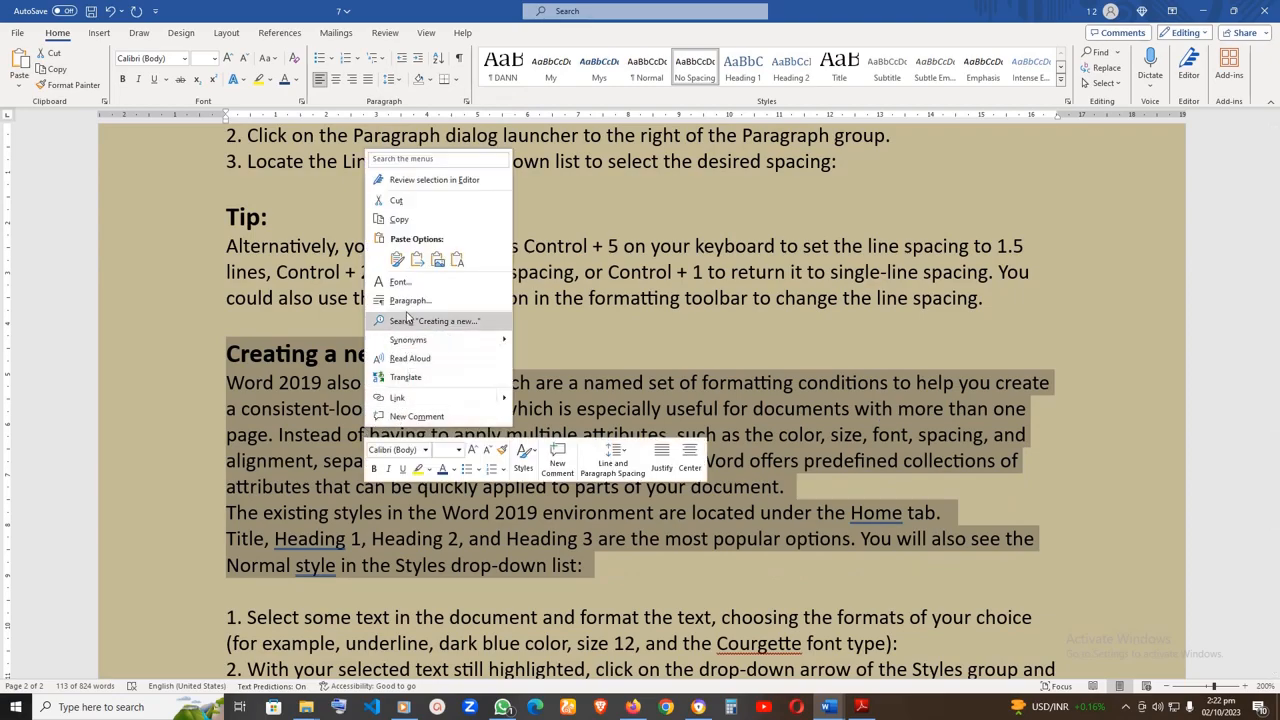
left_click(410, 300)
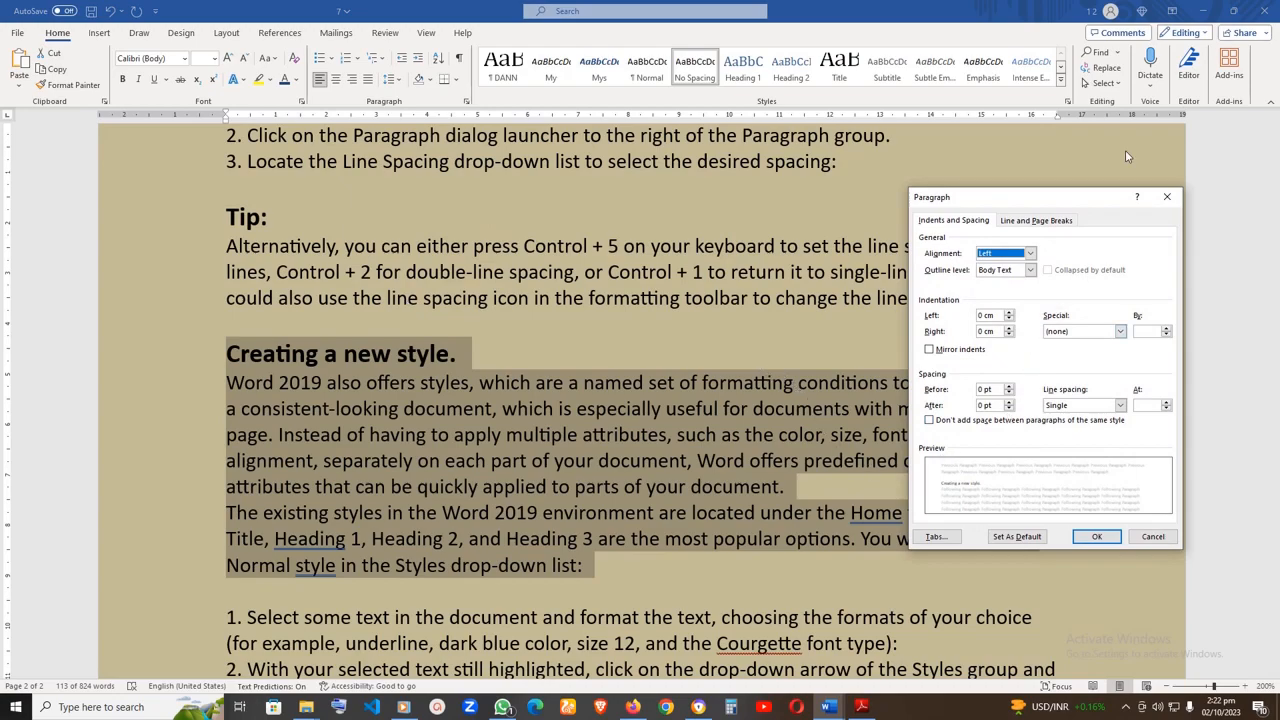
left_click_drag(1040, 196, 960, 171)
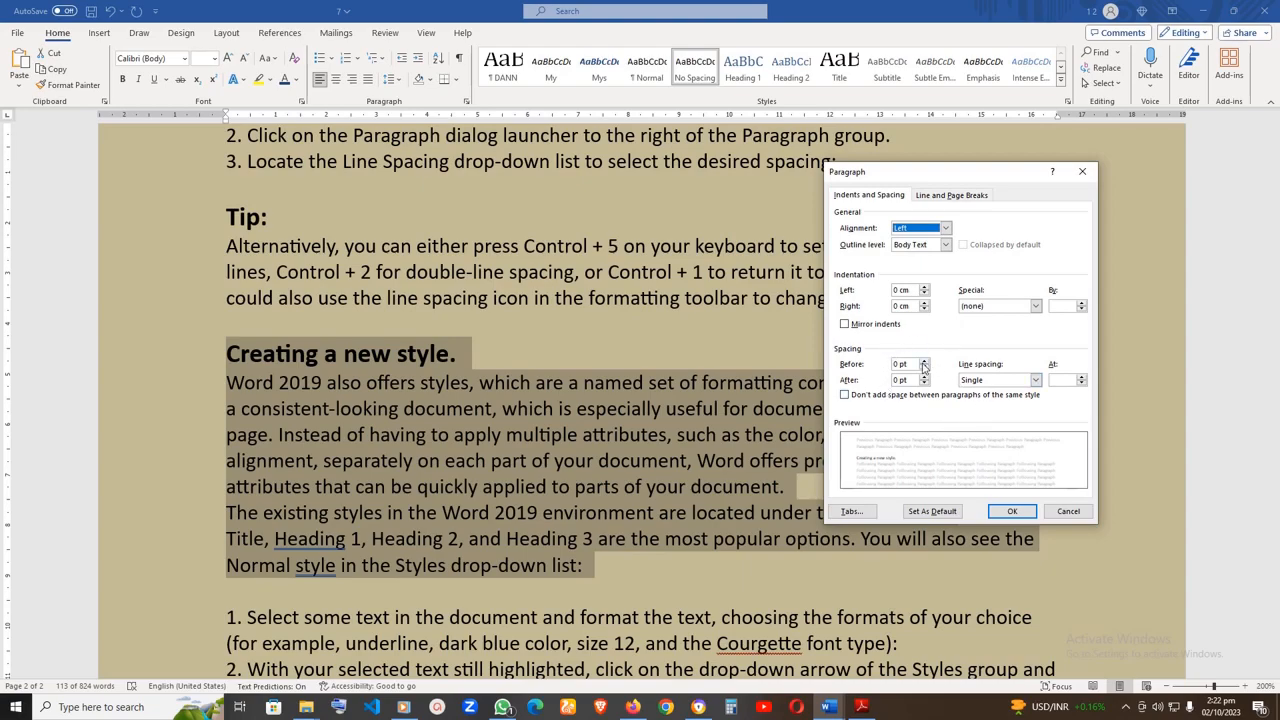
left_click(905, 364)
type("6")
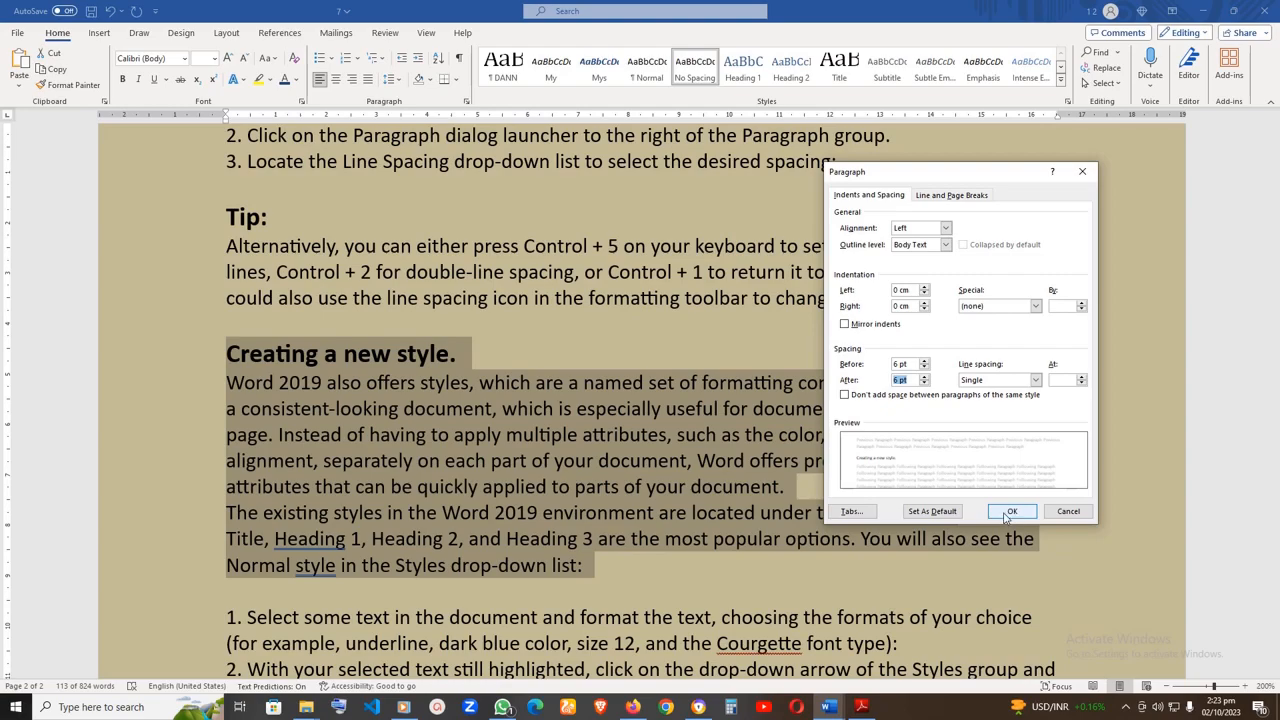
left_click(1011, 511)
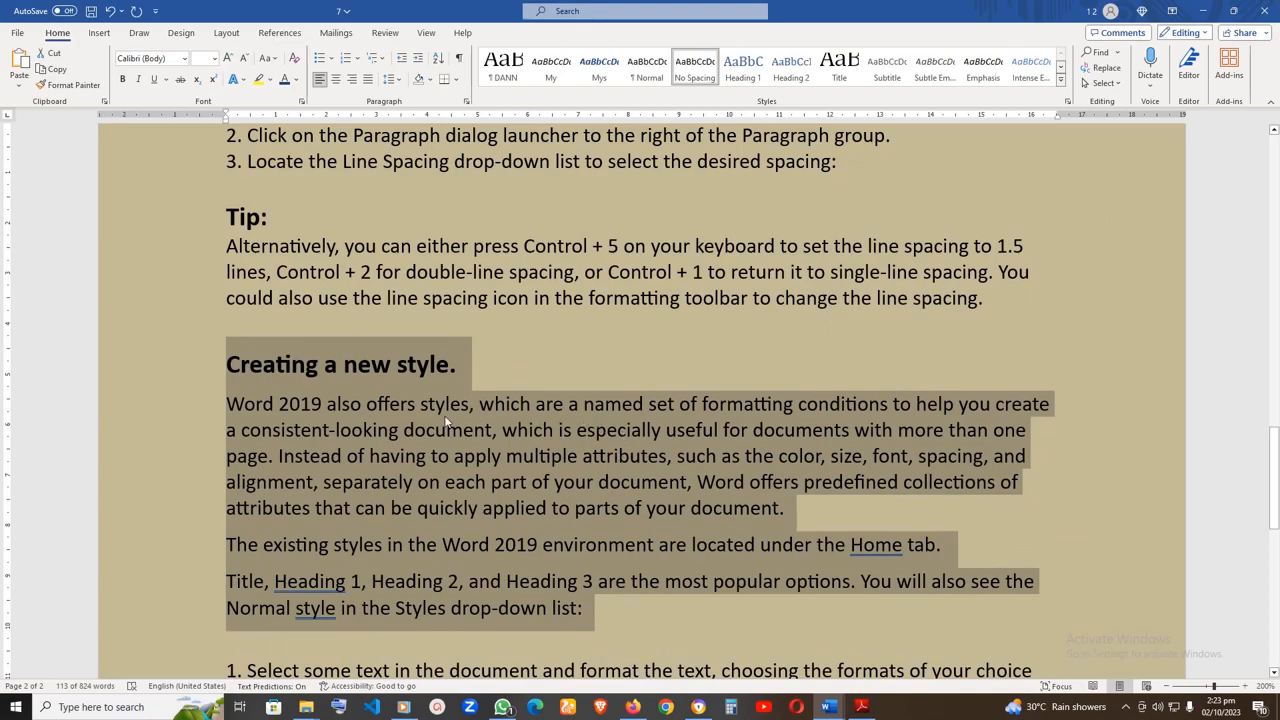
mouse_move(421, 425)
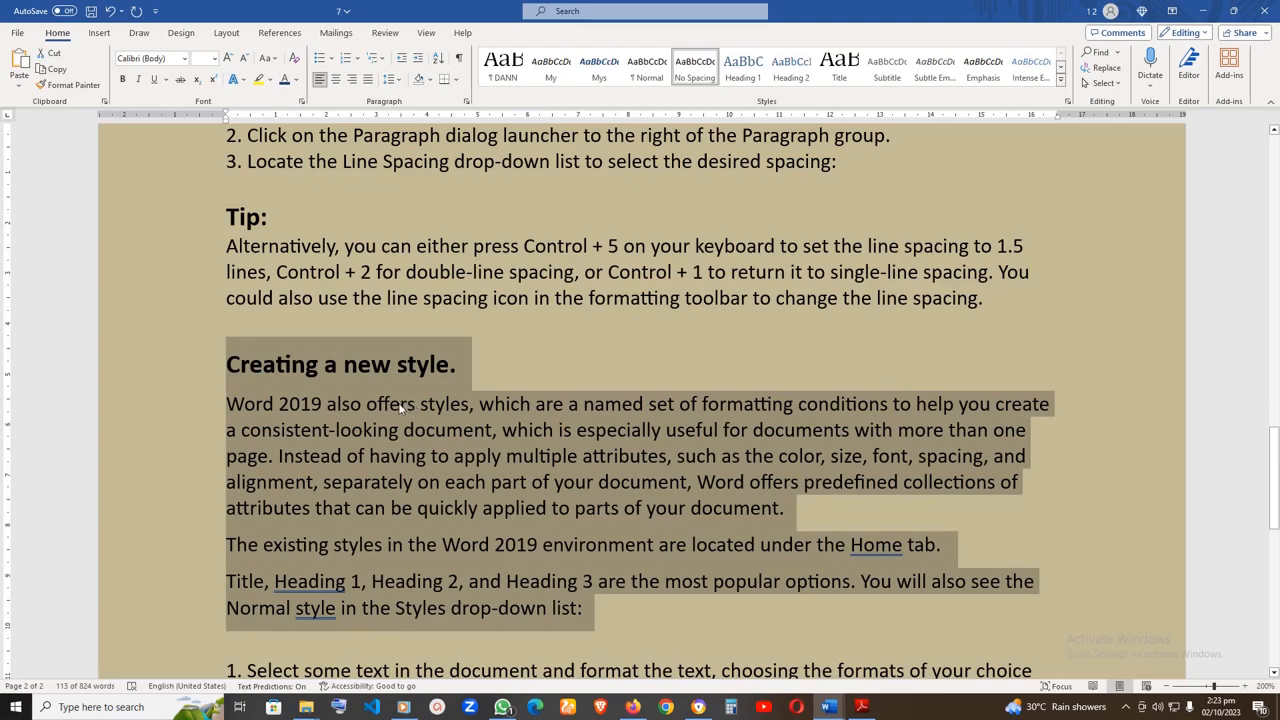
mouse_move(393, 440)
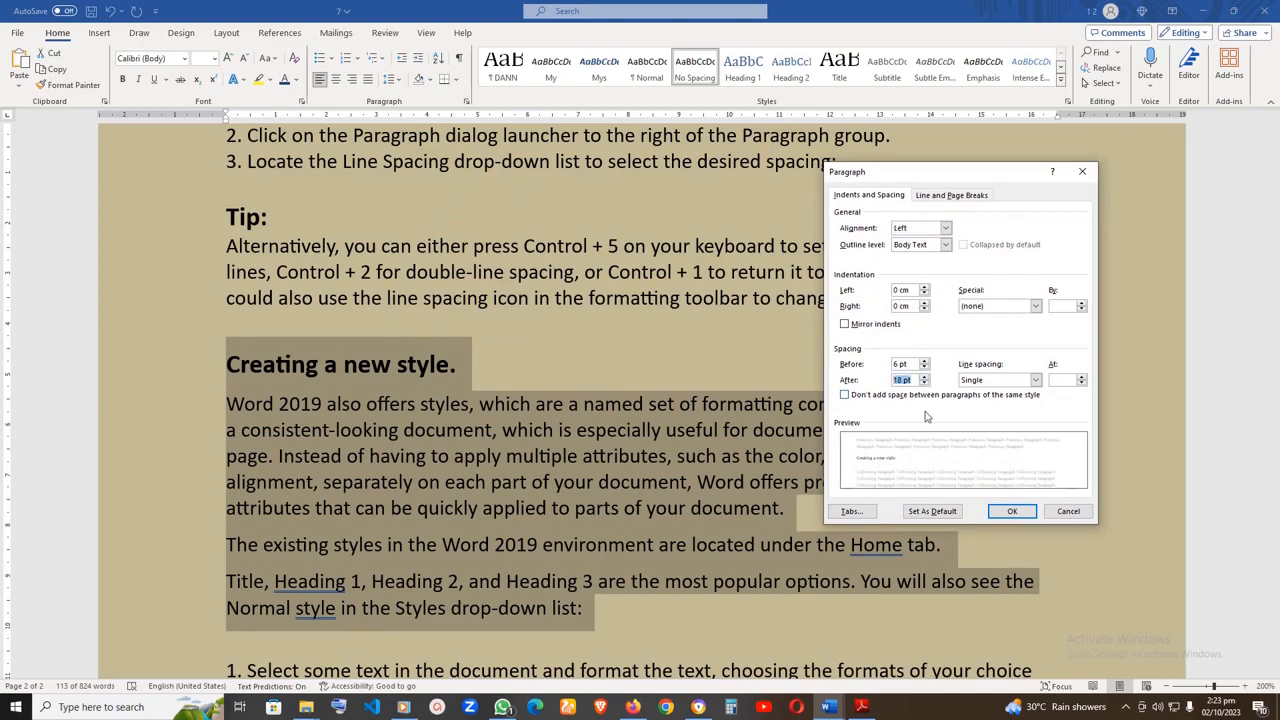
Step: Change the selection's Spacing After to 18 pt, keeping 6 pt before
left_click(1011, 511)
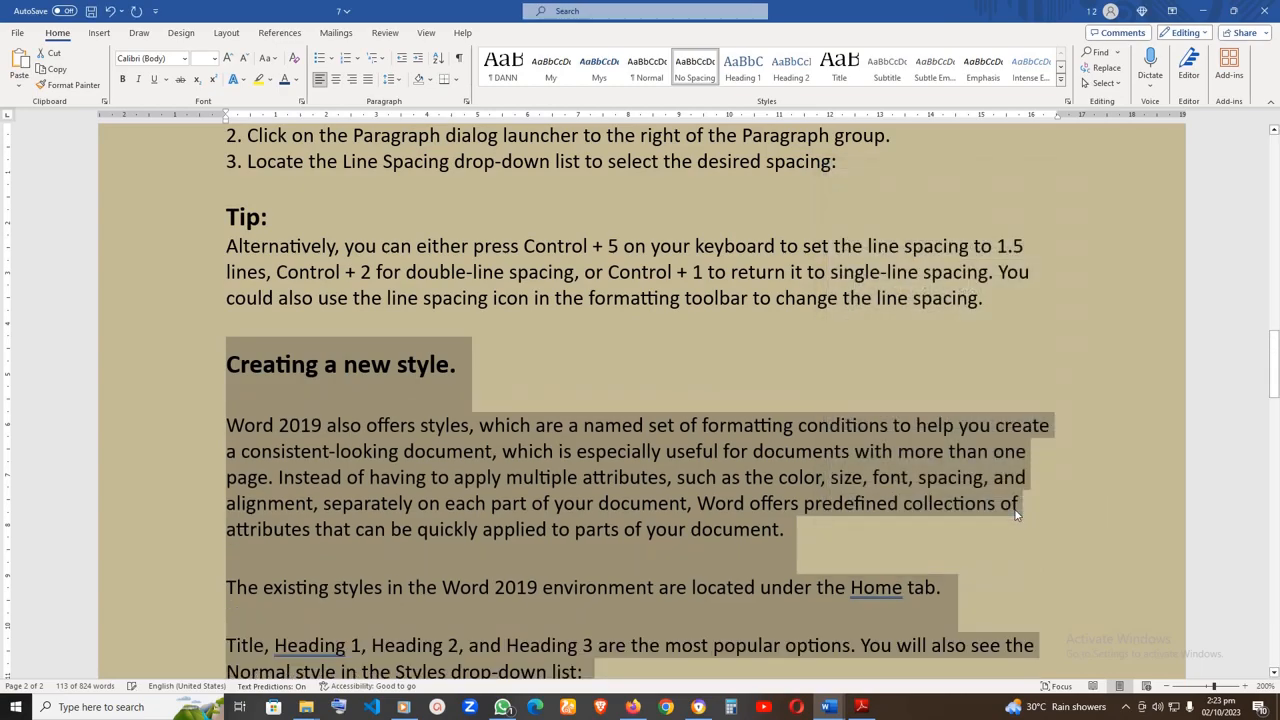
scroll("down", 3)
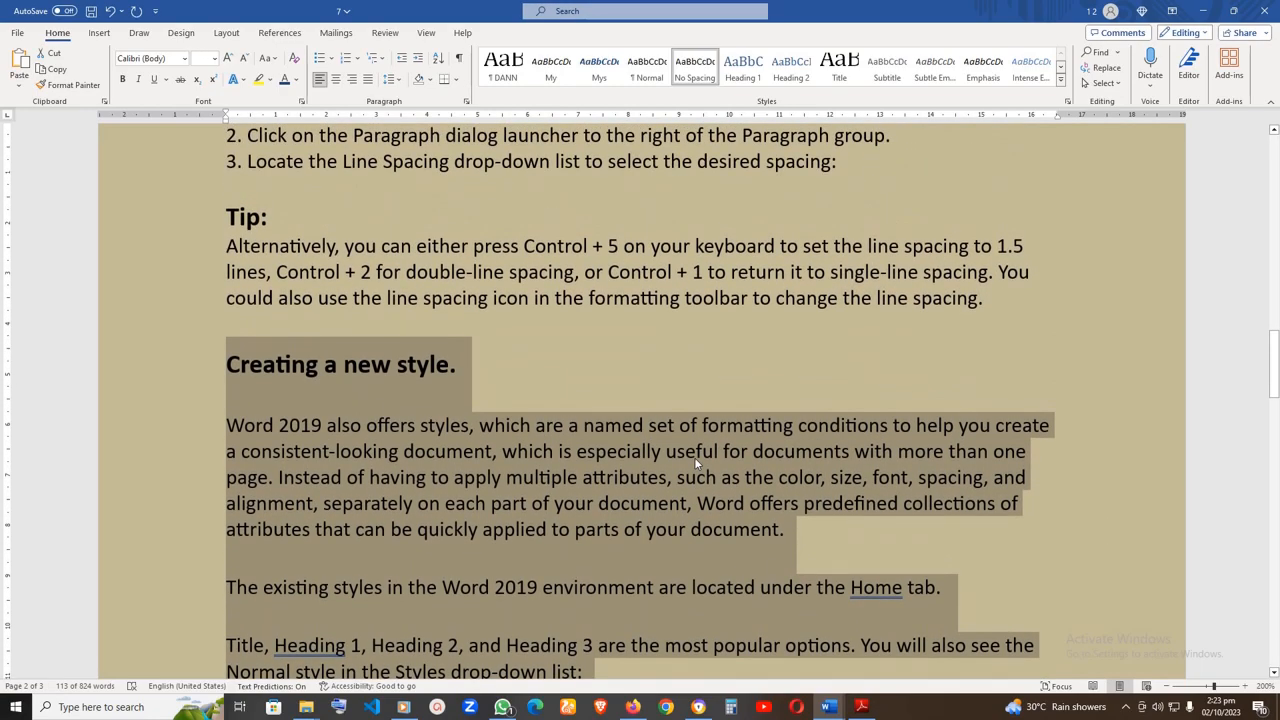
scroll("down", 3)
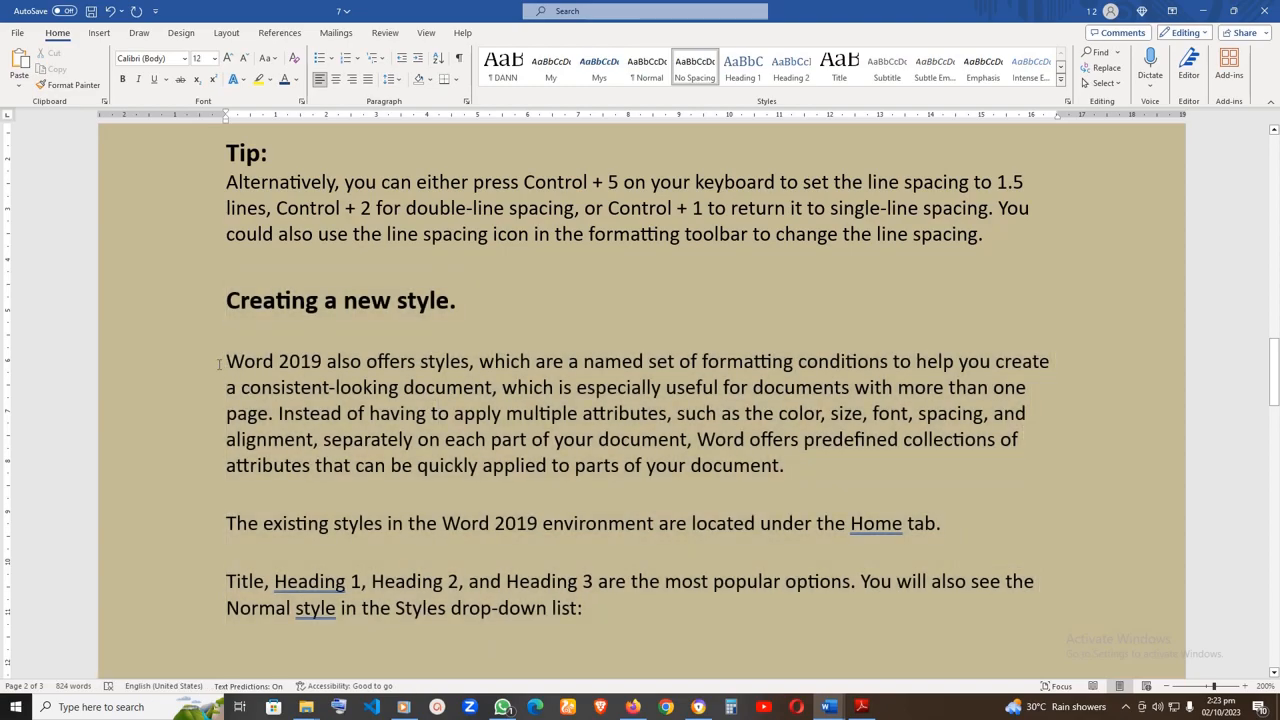
left_click_drag(226, 361, 695, 490)
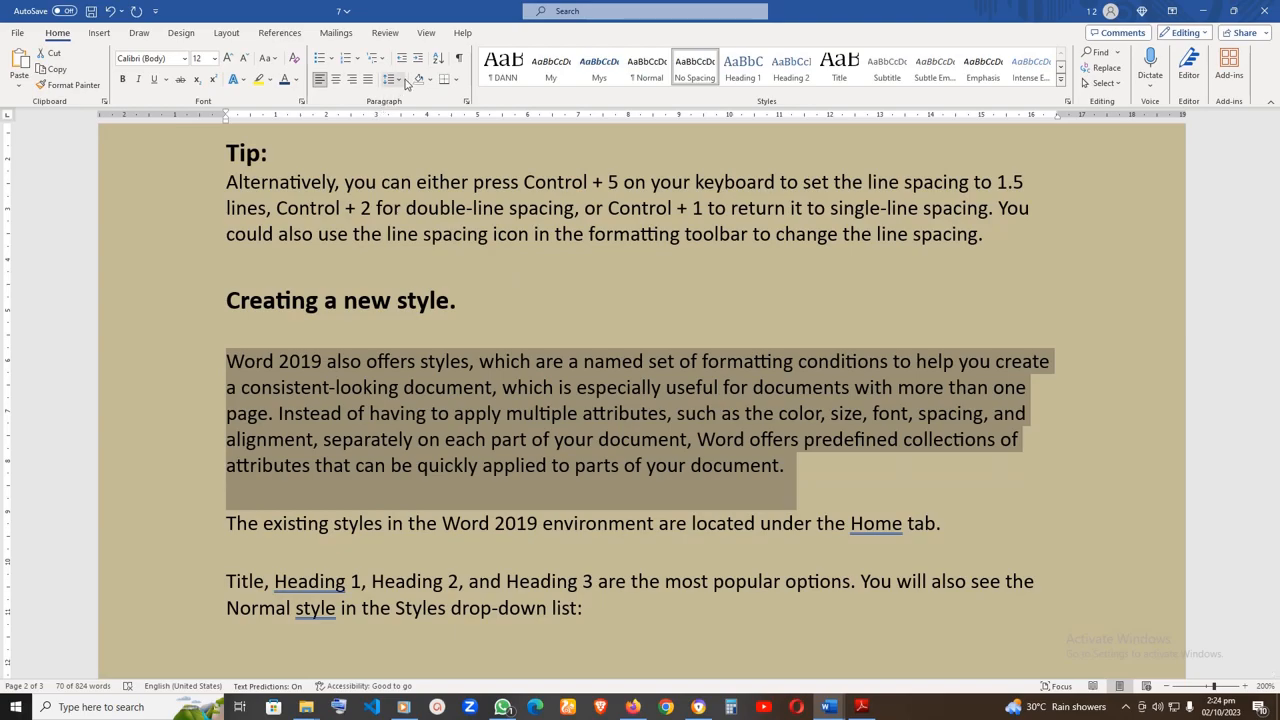
left_click(391, 79)
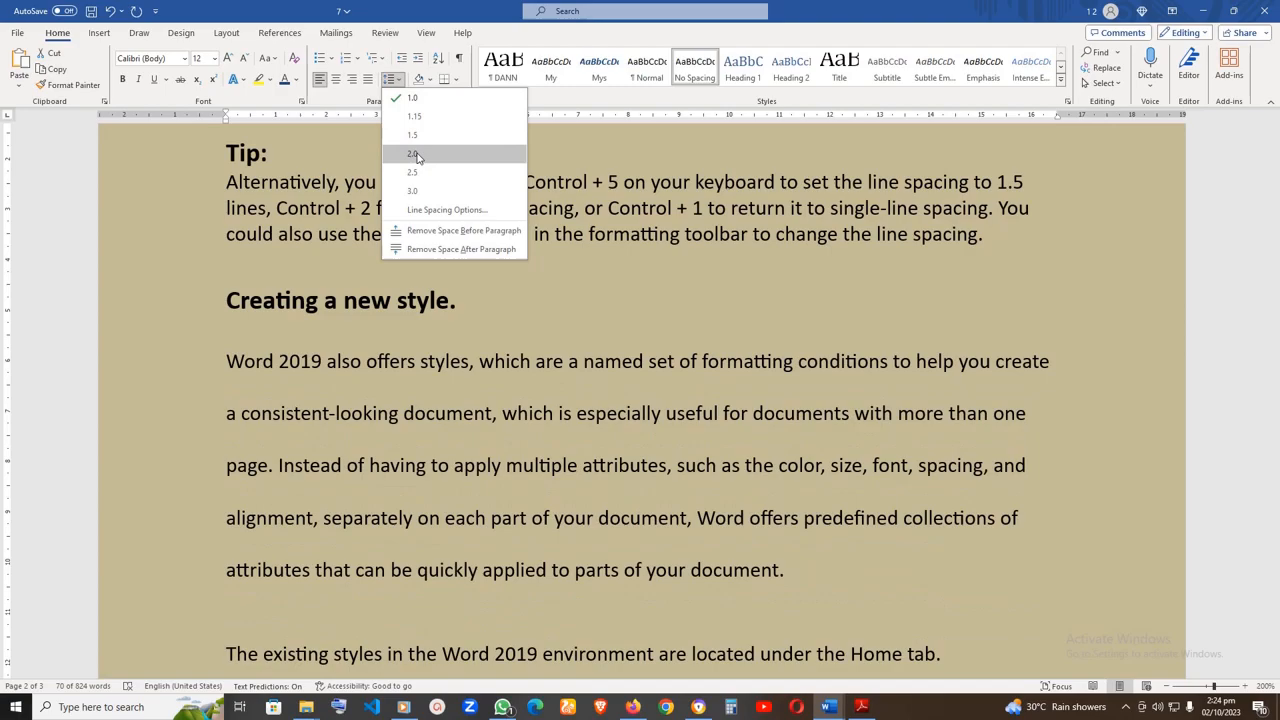
left_click(413, 154)
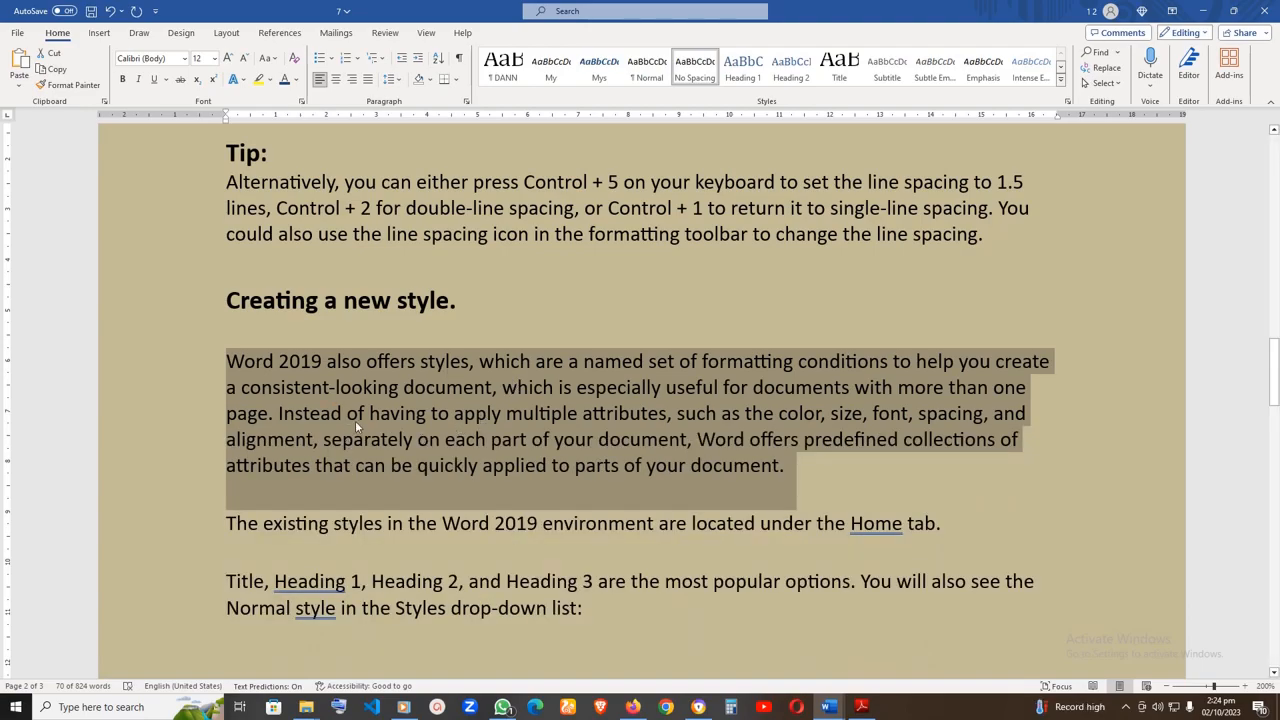
mouse_move(378, 427)
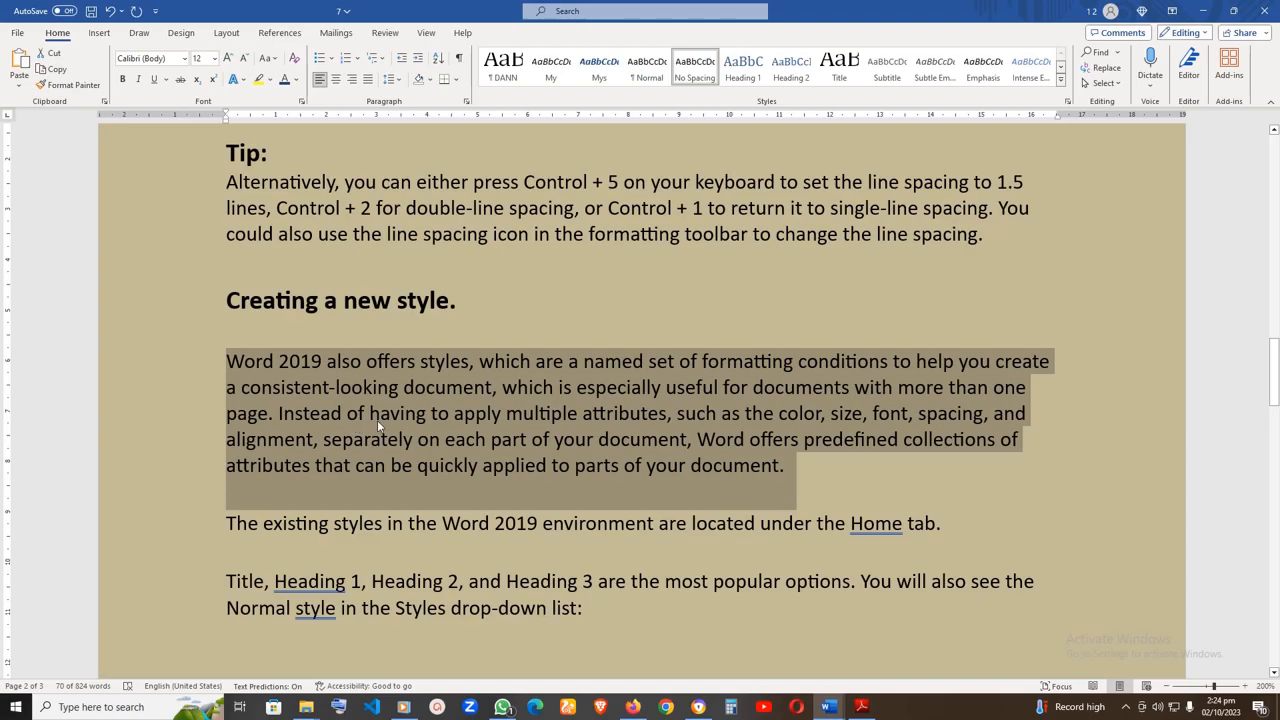
mouse_move(392, 99)
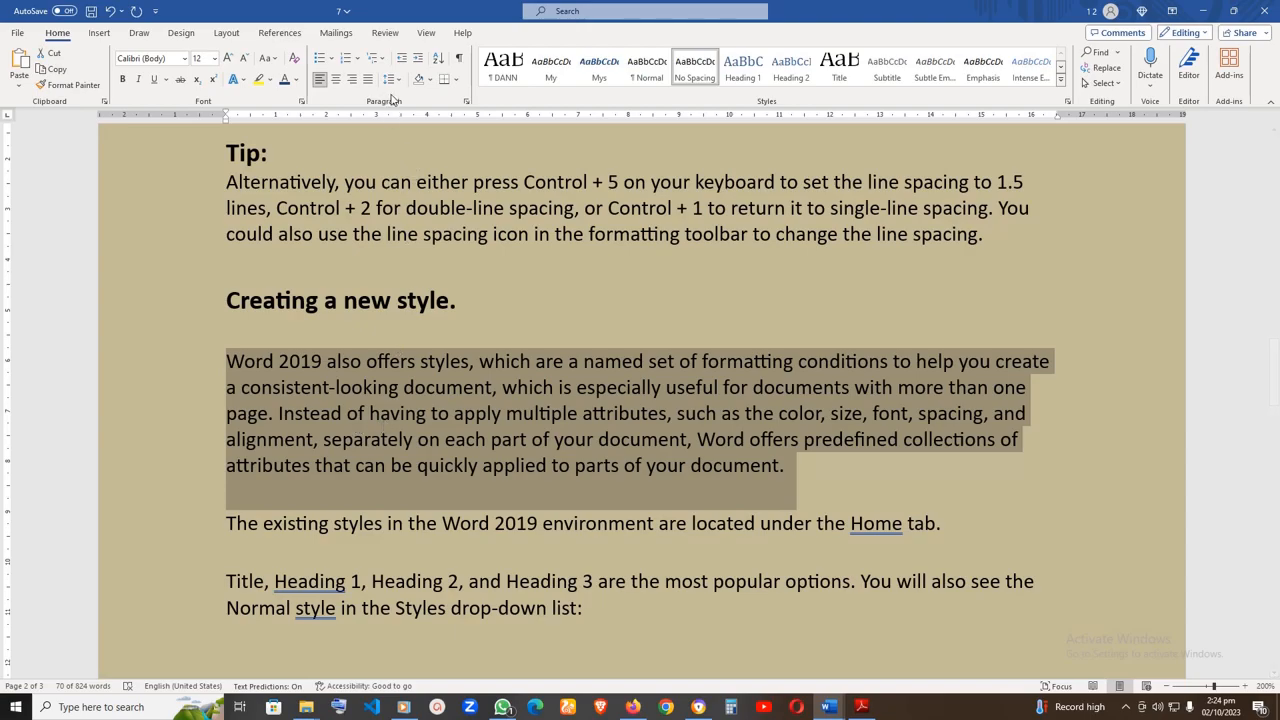
left_click(390, 79)
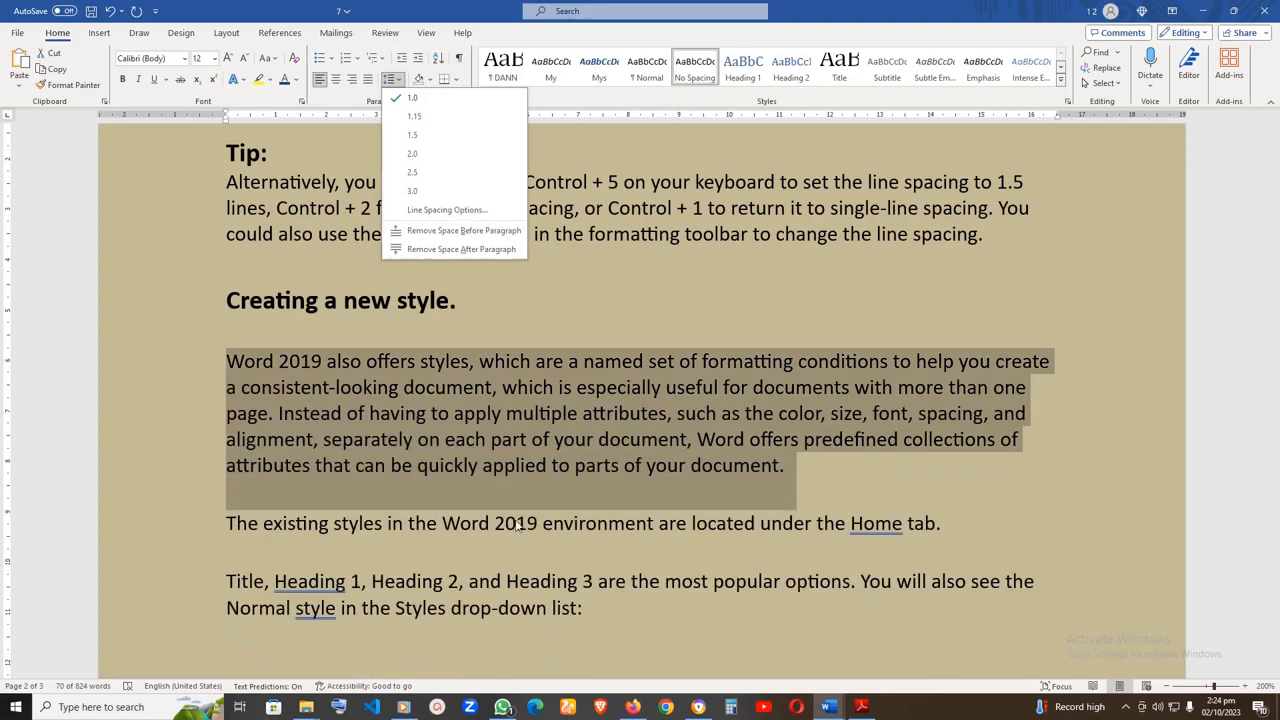
left_click(330, 483)
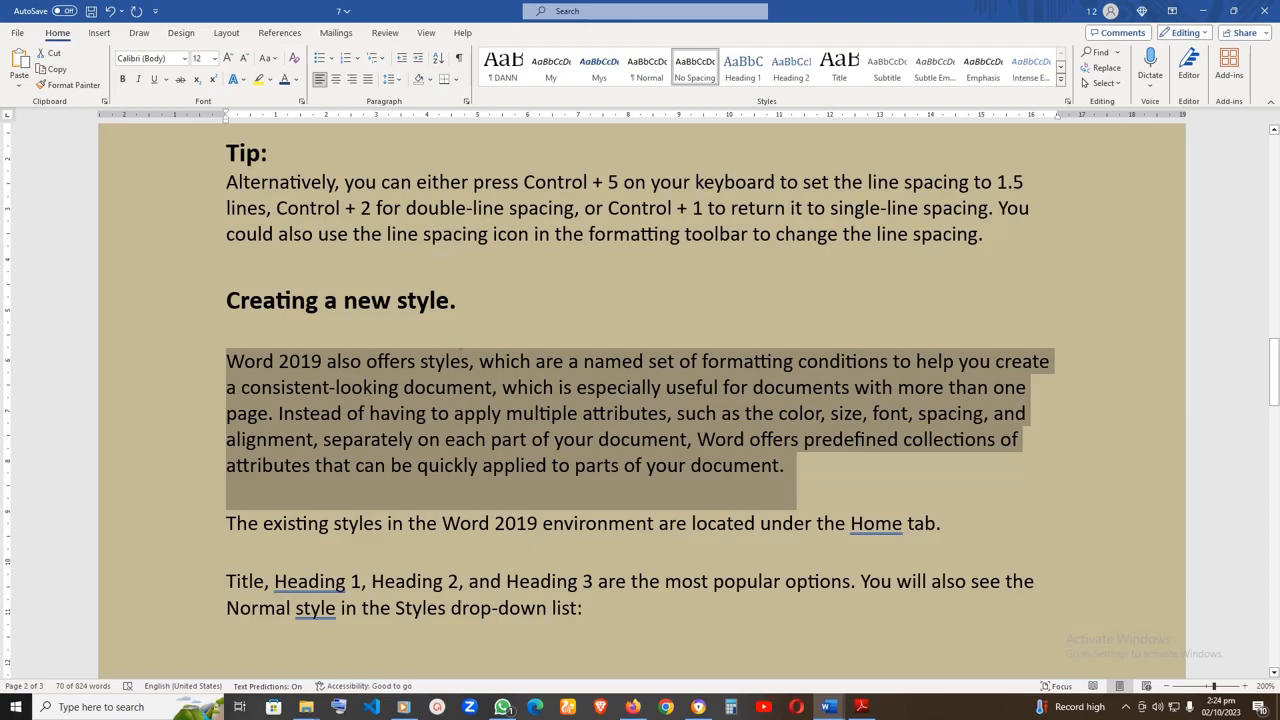
scroll("down", 3)
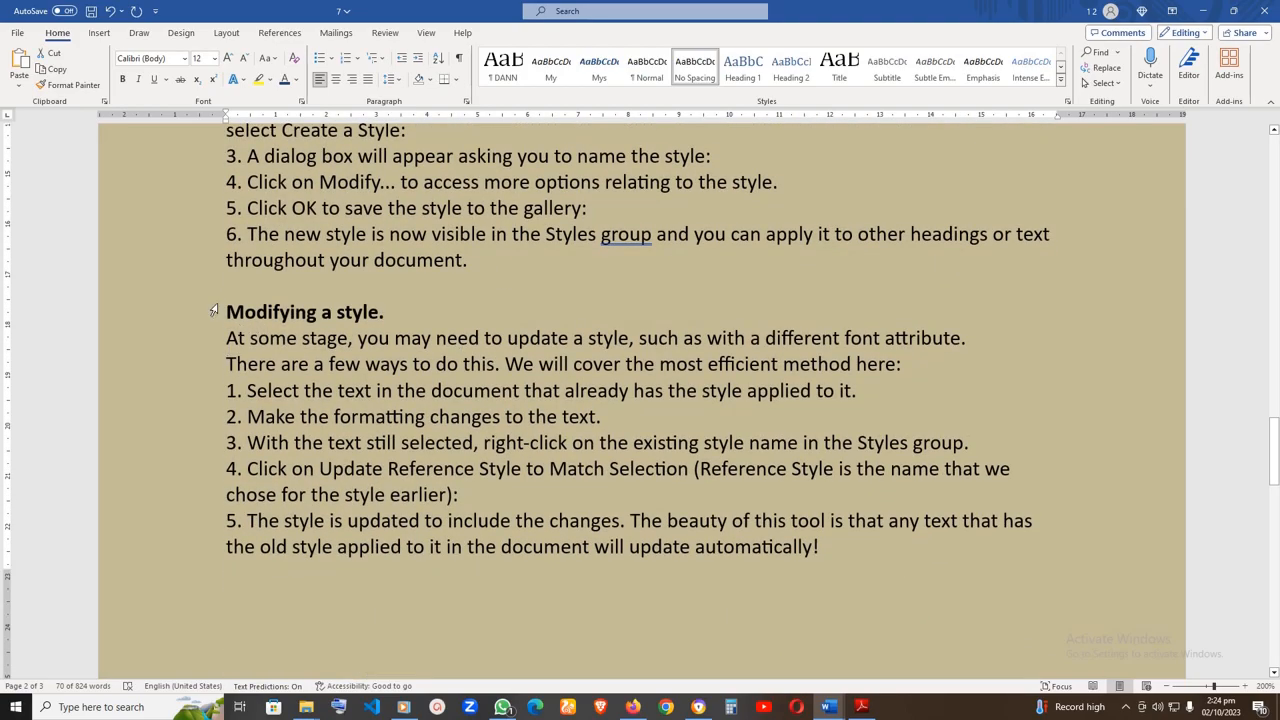
Step: Underline the 'Modifying a style.' heading and select it through step 2
left_click_drag(226, 311, 817, 546)
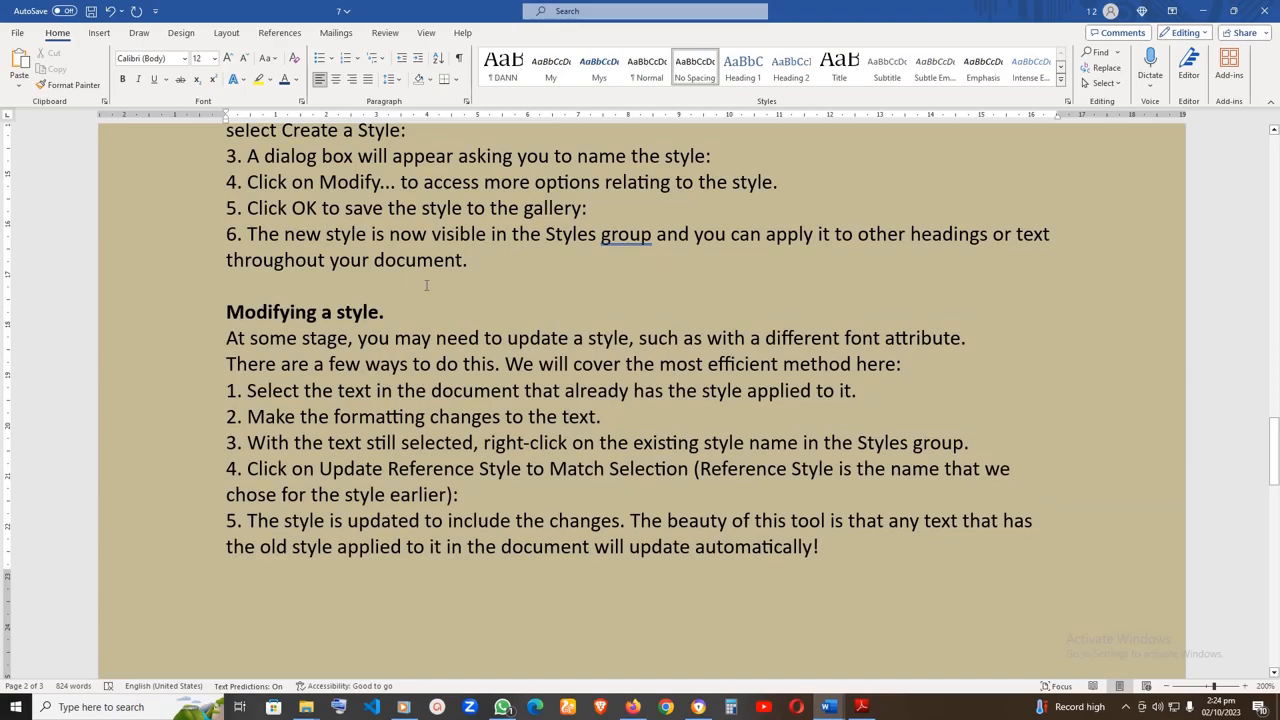
mouse_move(791, 65)
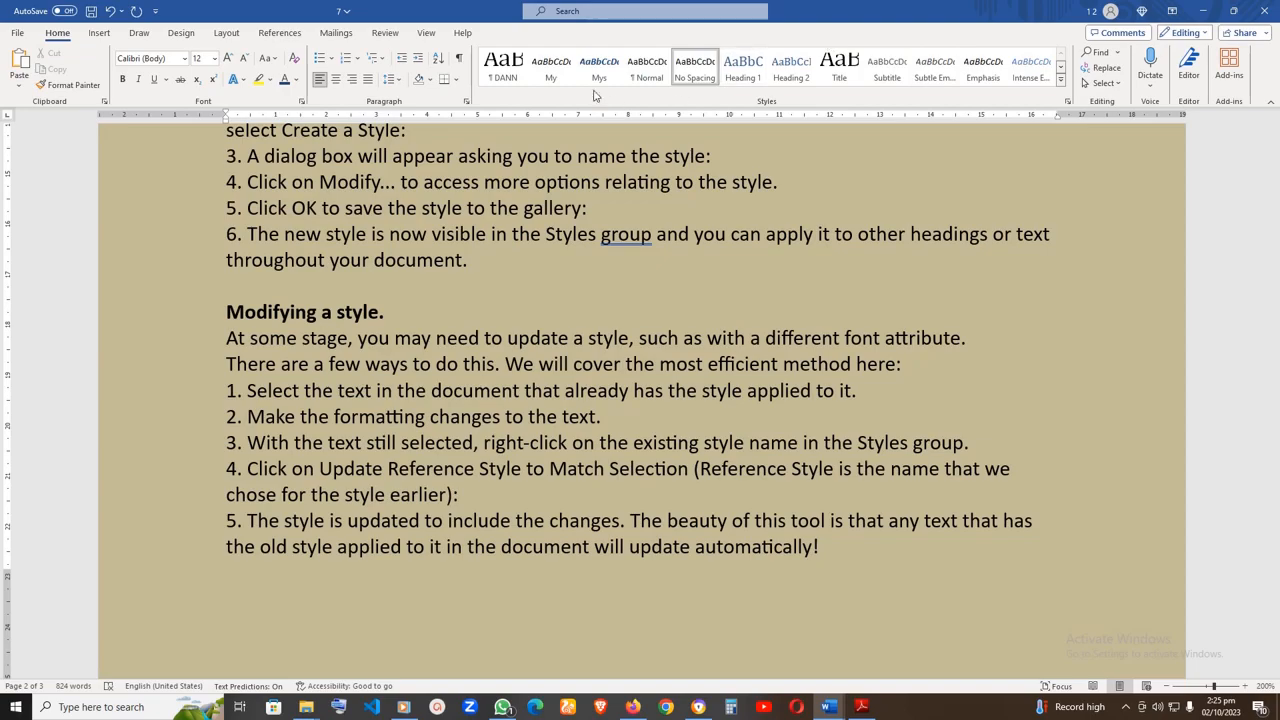
left_click(599, 65)
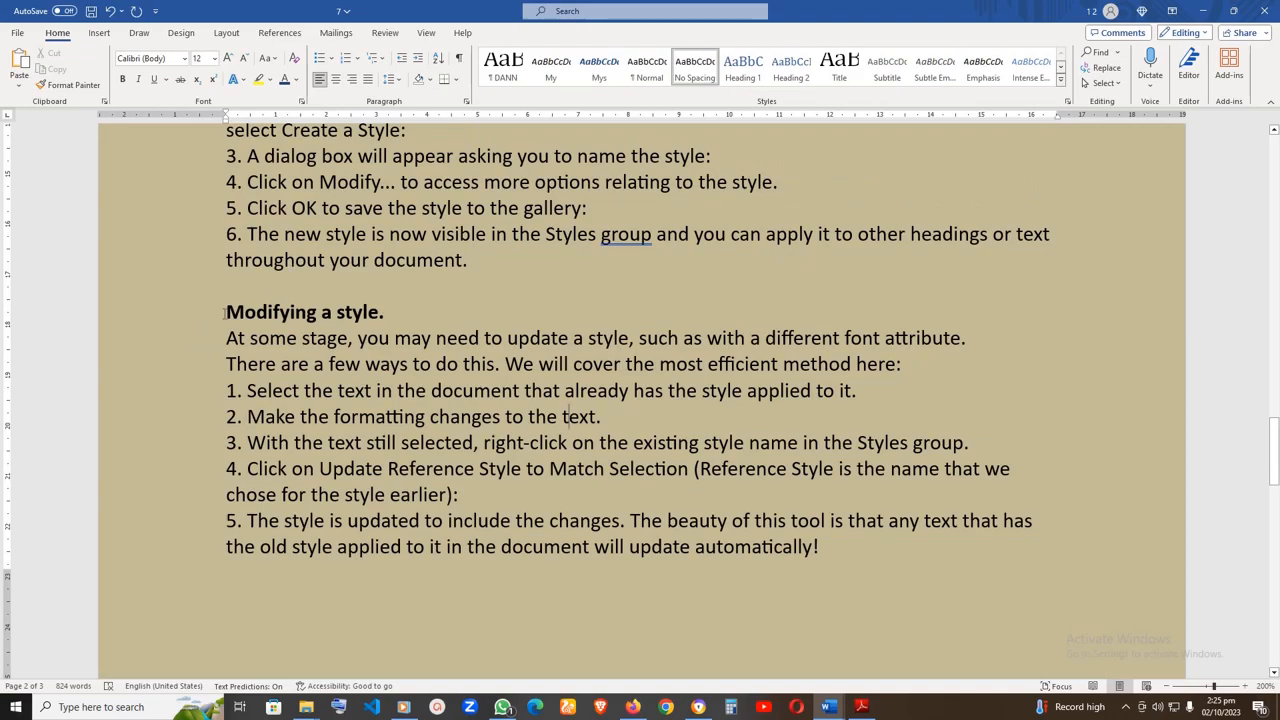
left_click_drag(226, 311, 459, 494)
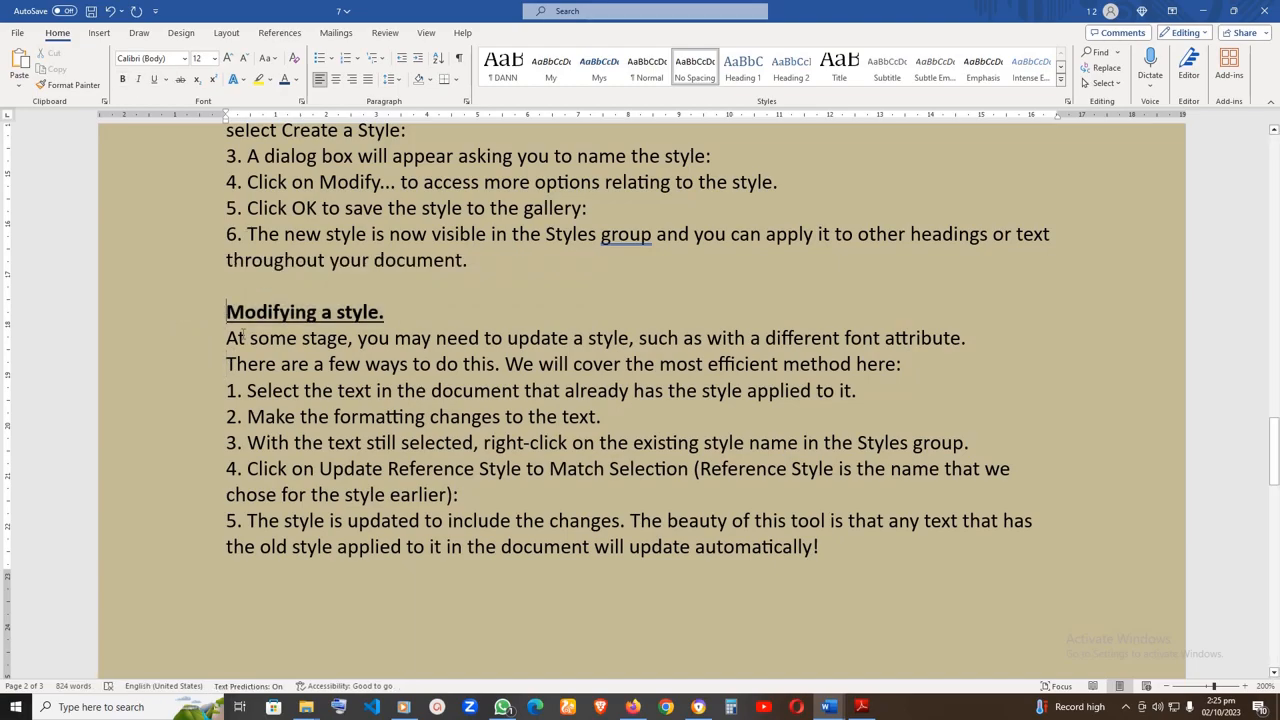
left_click_drag(226, 312, 618, 417)
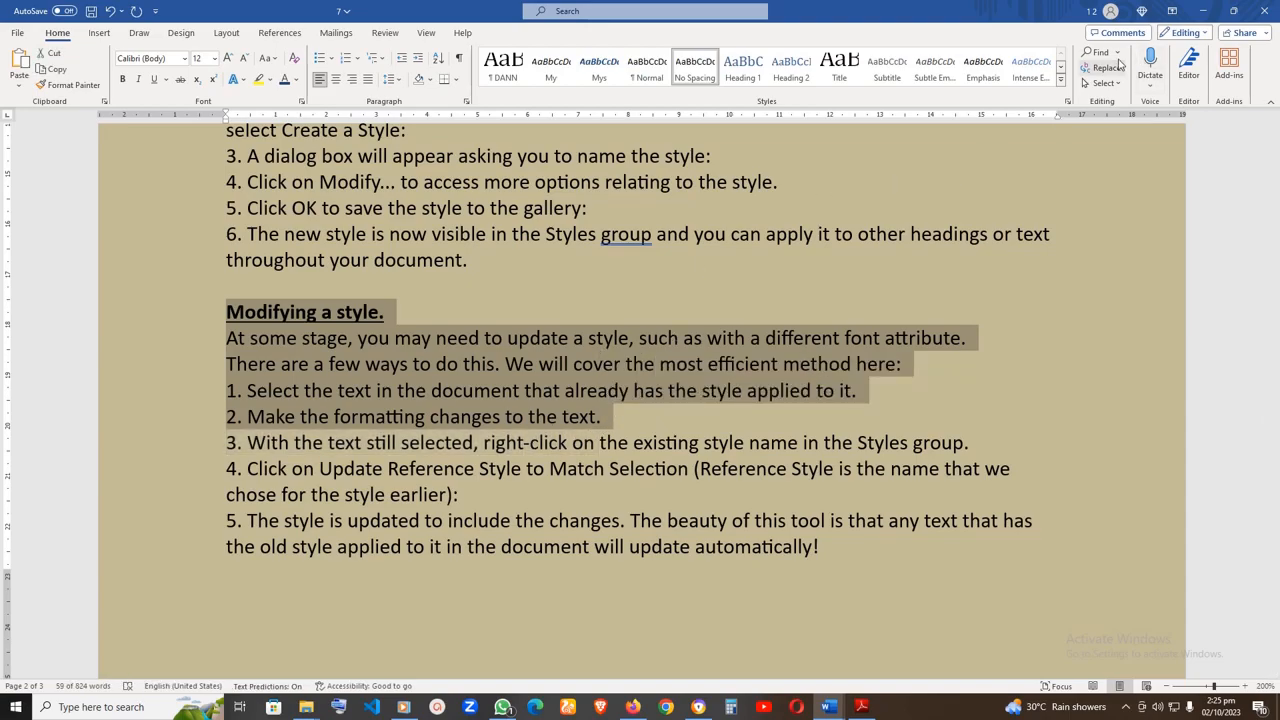
Step: Create a style named 'ww' from the selection with italic added, and apply it through step 2
left_click(1060, 77)
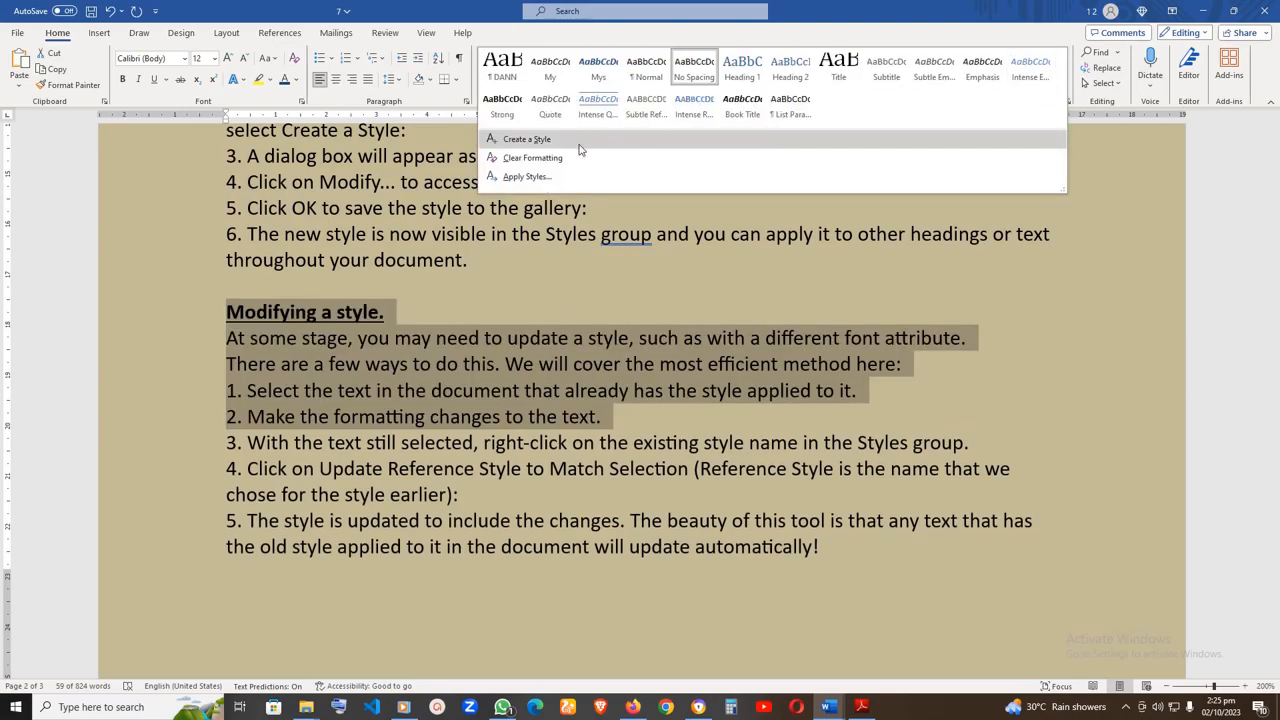
left_click(527, 139)
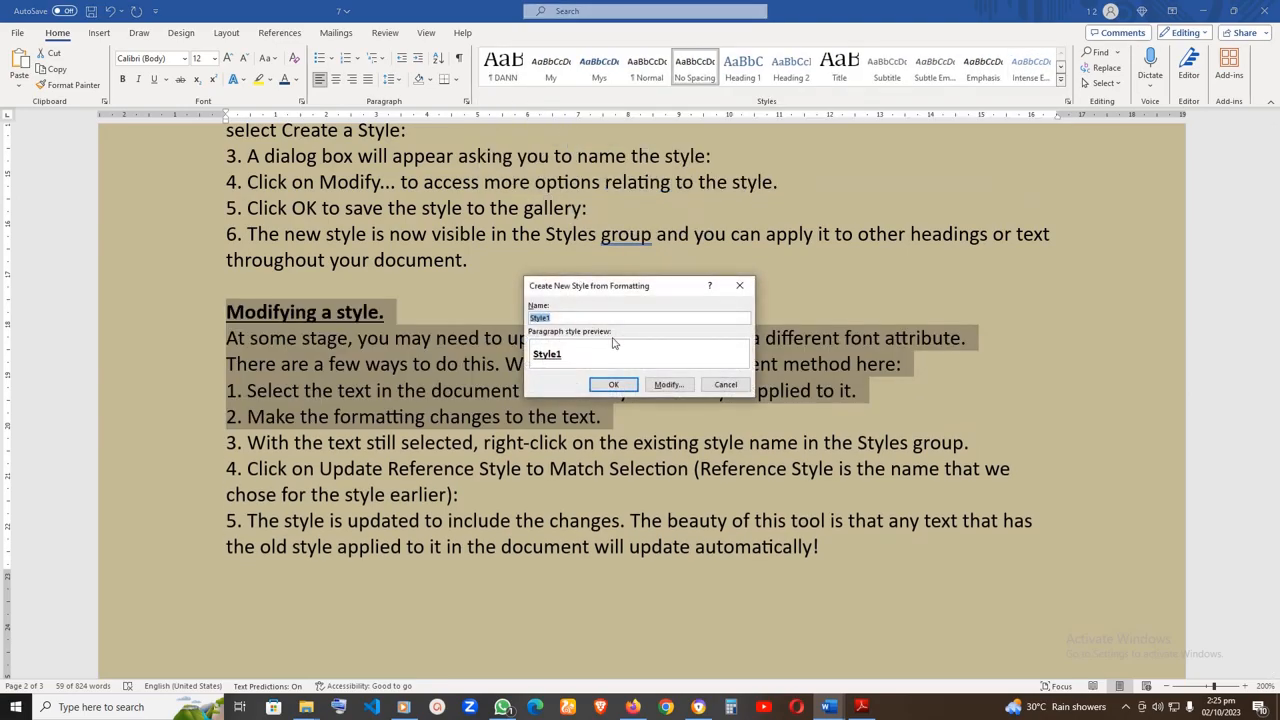
type("w")
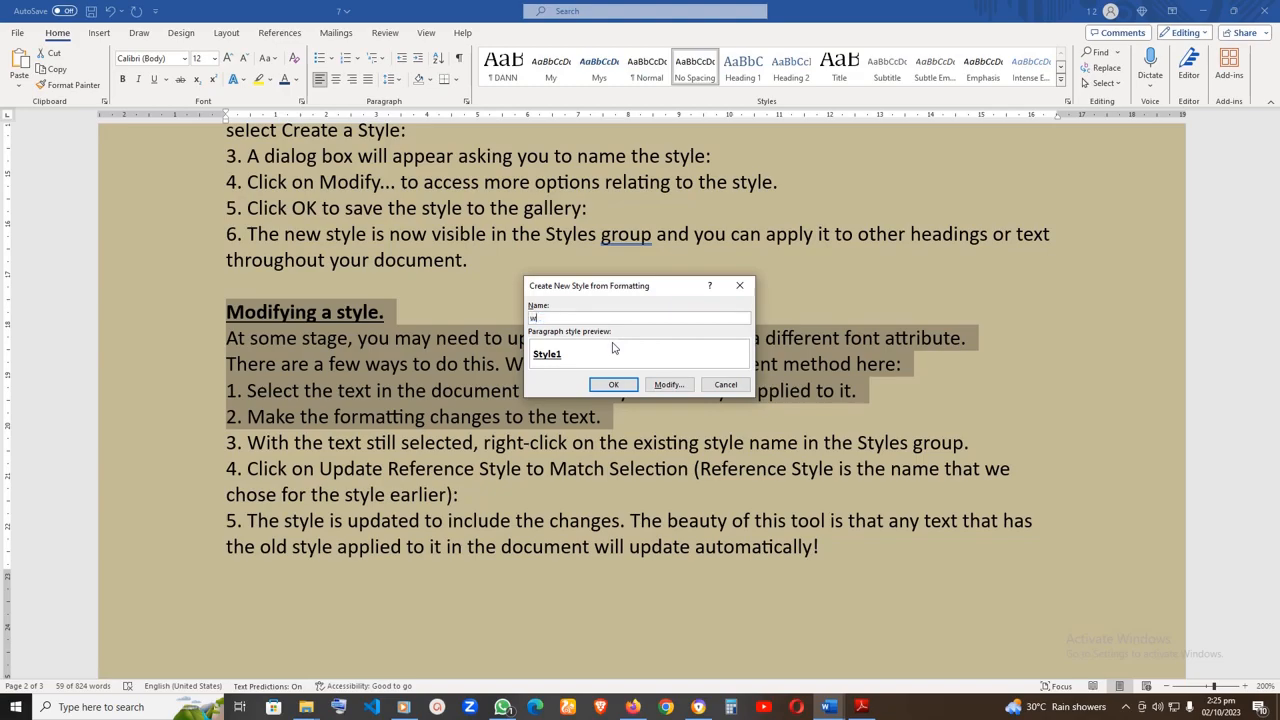
type("w")
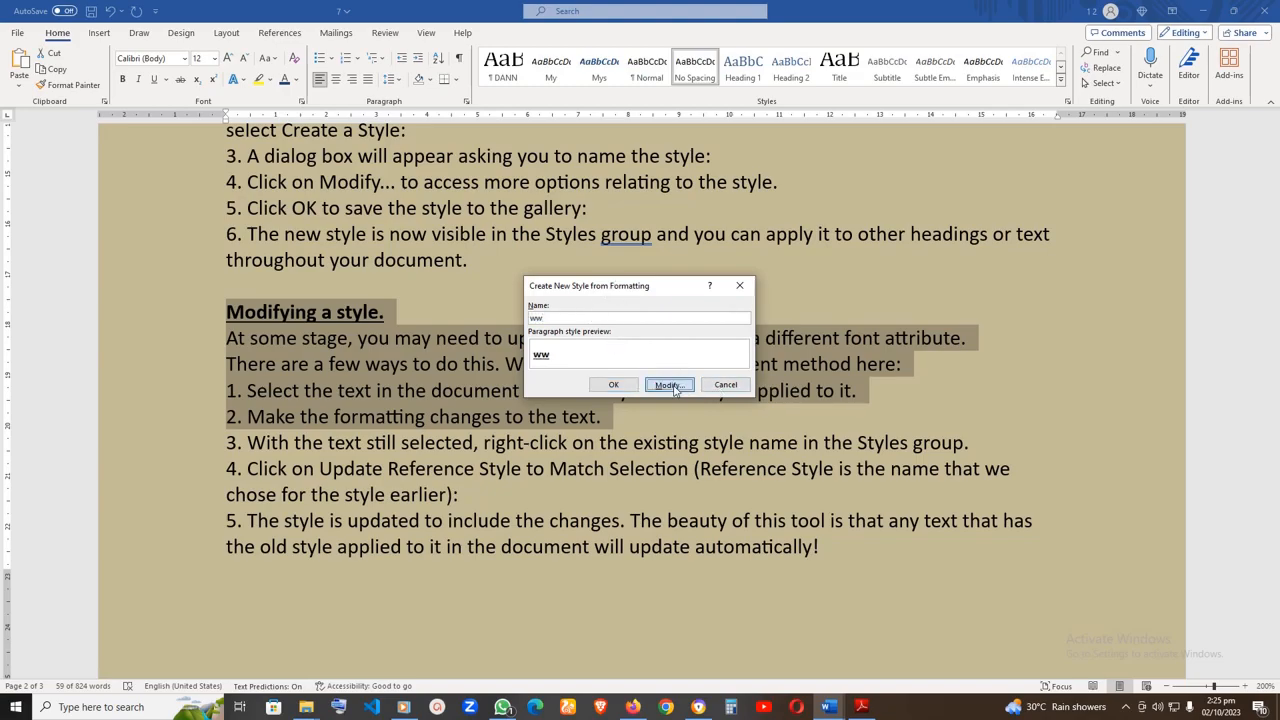
left_click(668, 384)
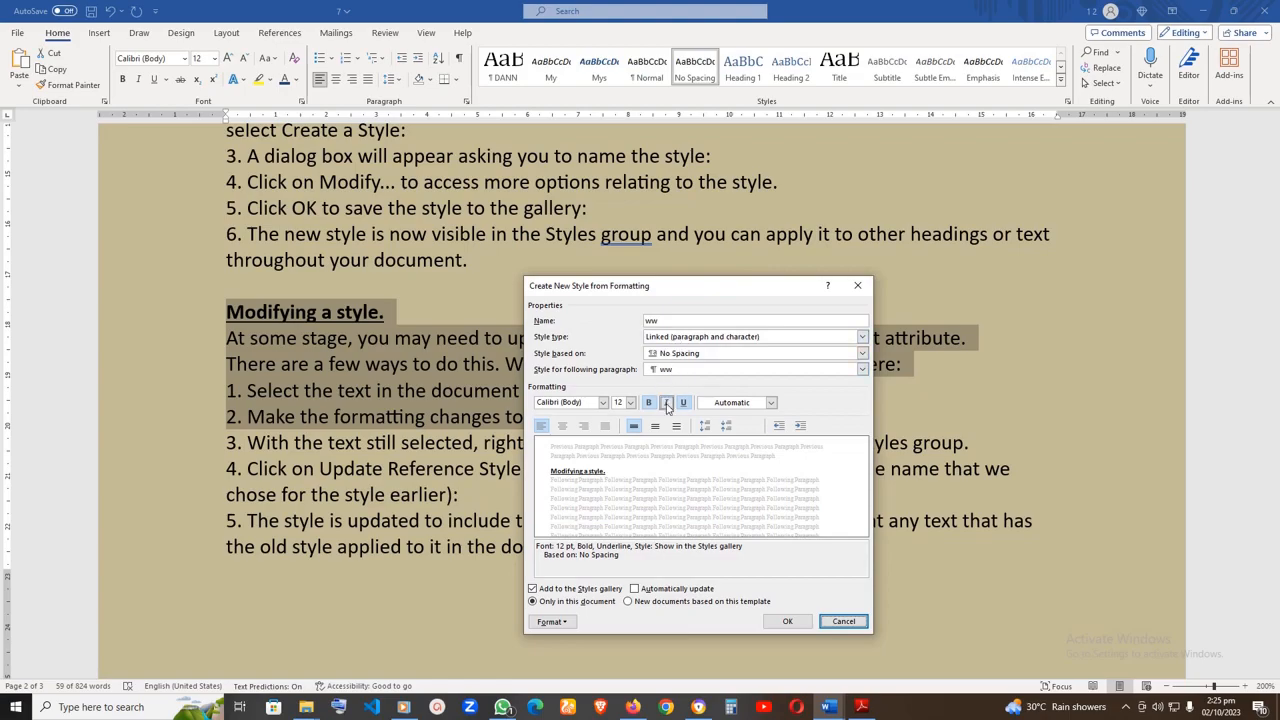
left_click(666, 402)
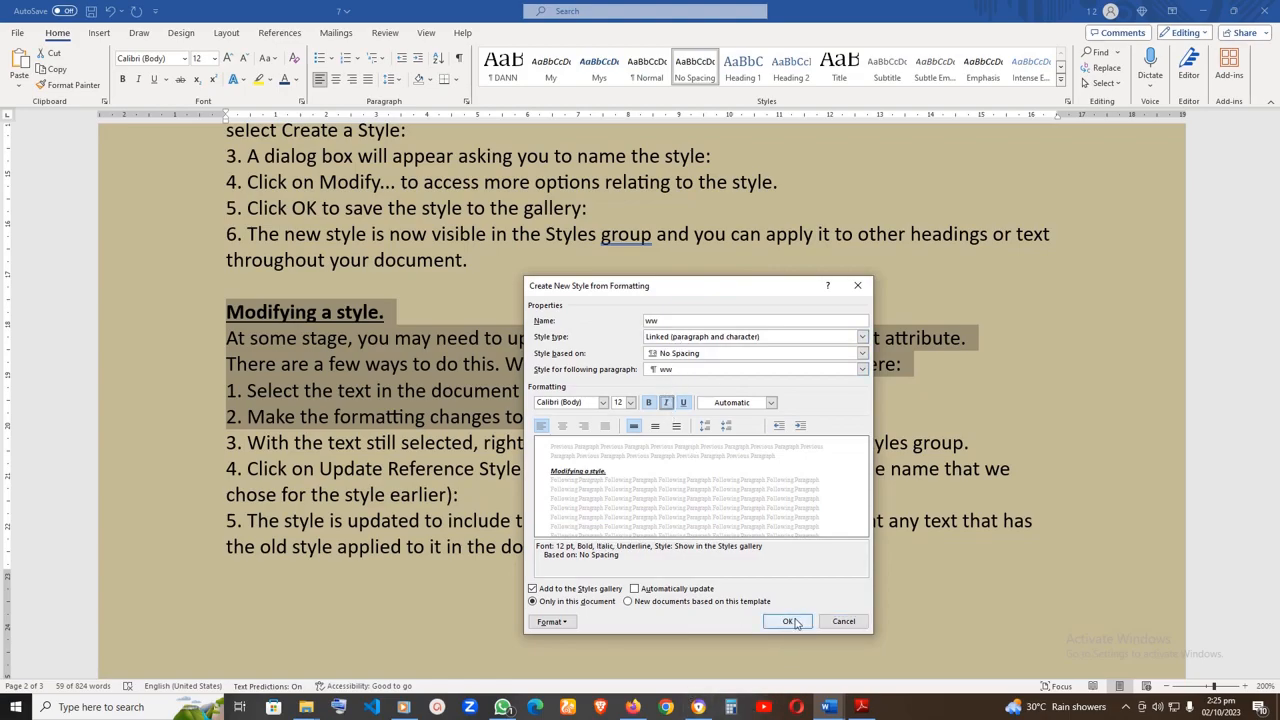
left_click(787, 621)
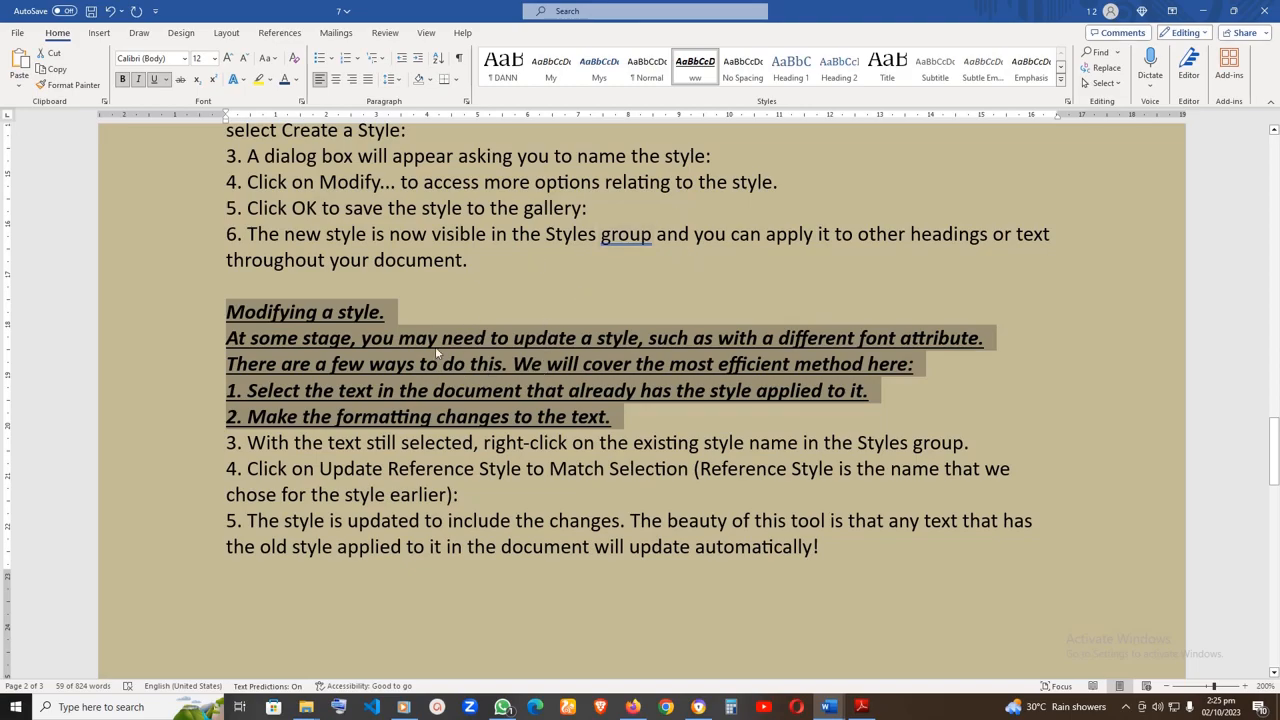
mouse_move(517, 349)
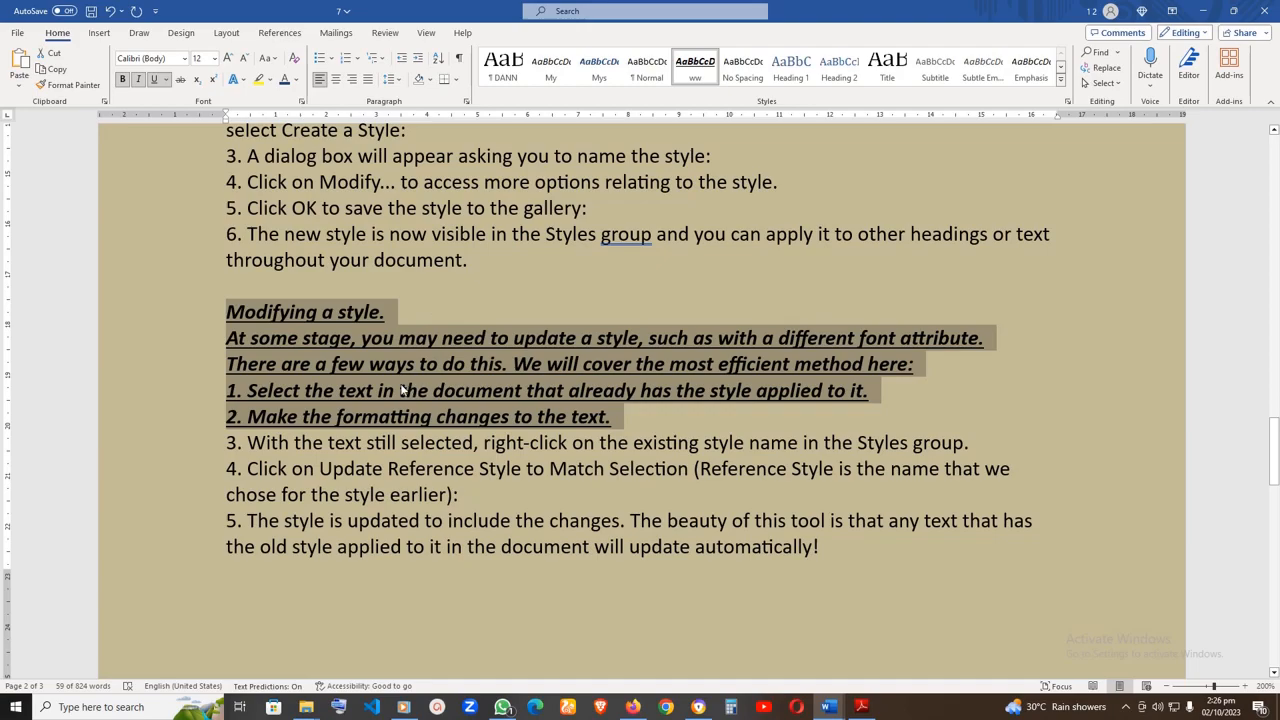
mouse_move(210, 350)
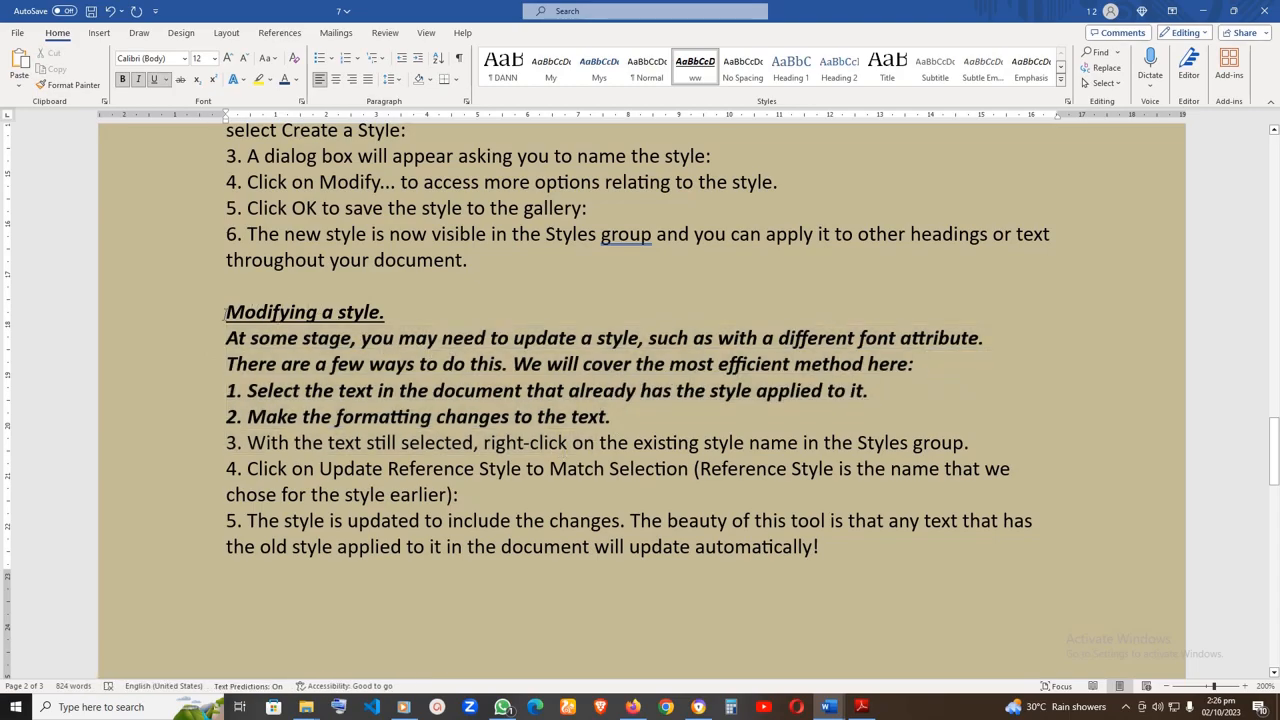
left_click_drag(226, 312, 610, 417)
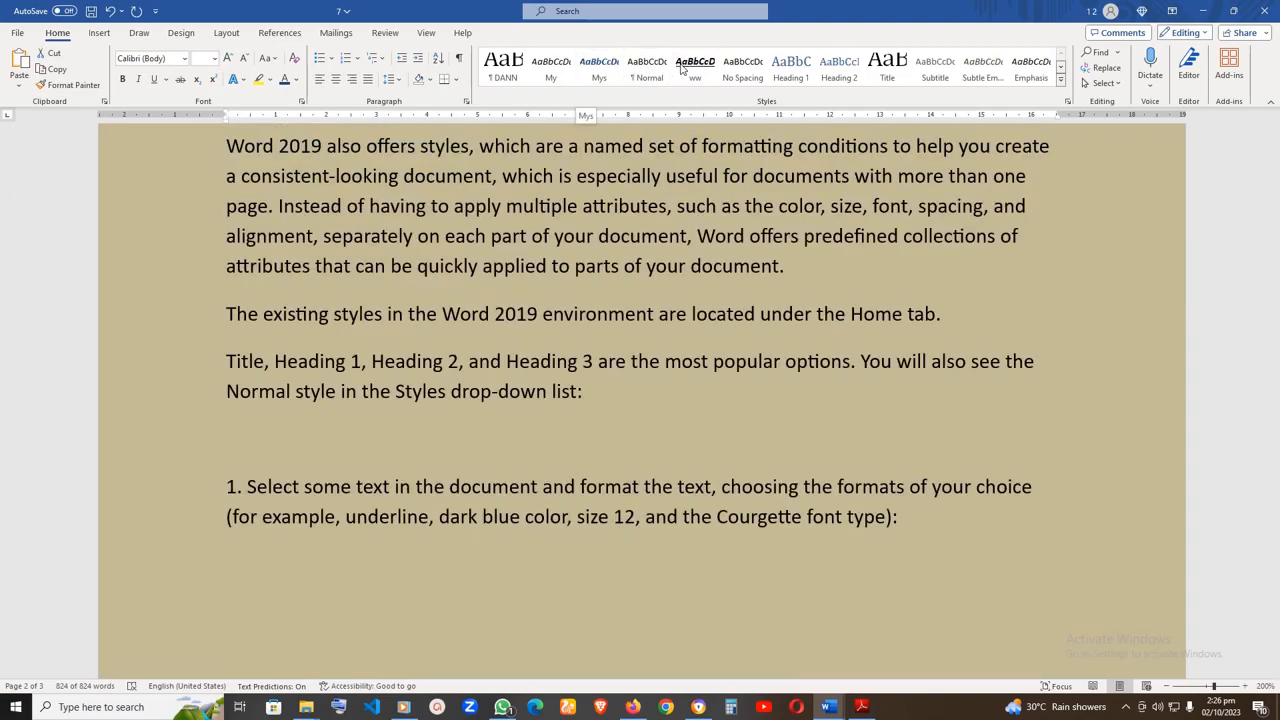
right_click(695, 65)
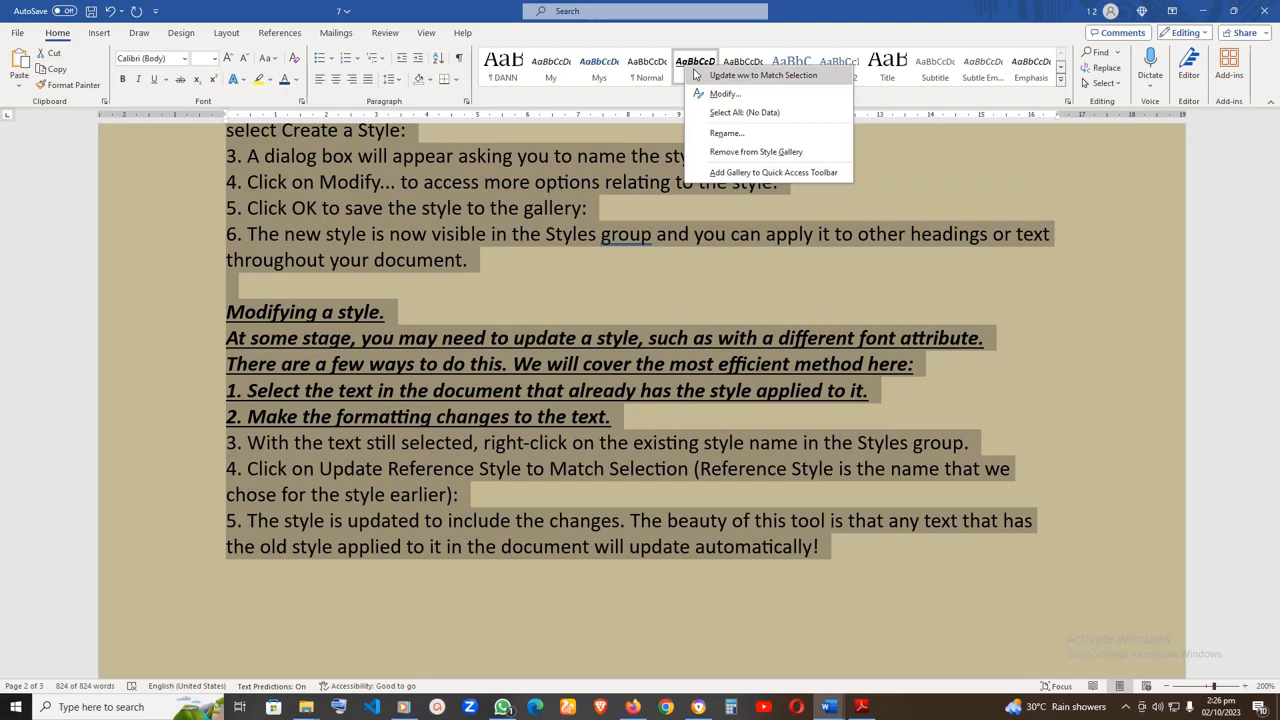